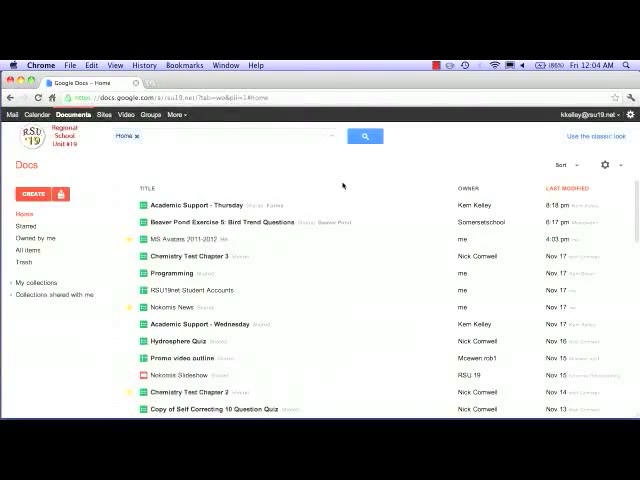
# Create a new blank spreadsheet and save it as 'Self Correcting Quiz'.
pyautogui.click(33, 194)
pyautogui.write('Self')
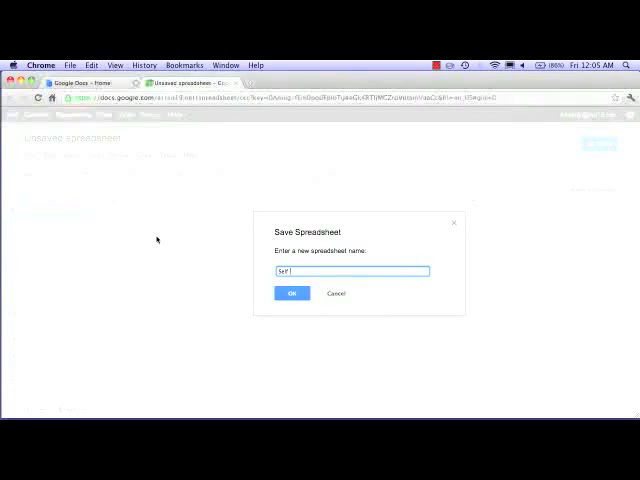
pyautogui.write('Correcting')
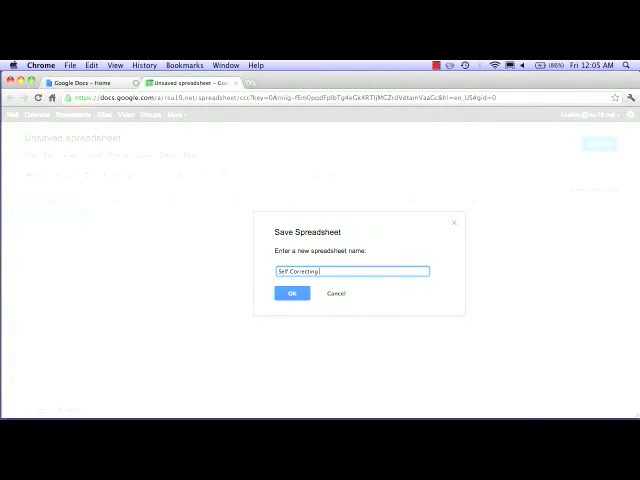
pyautogui.write('Quiz')
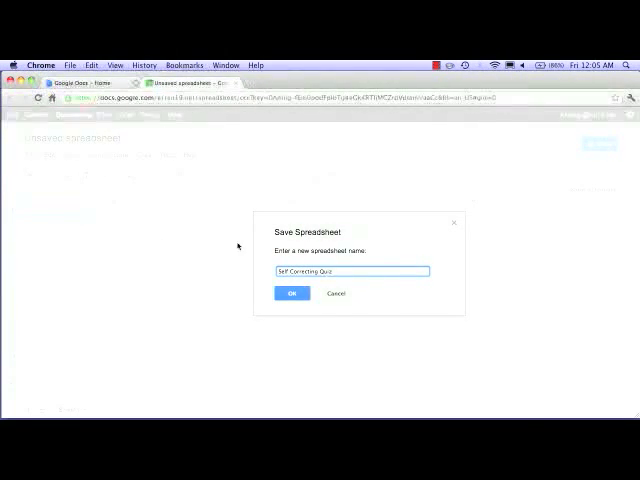
pyautogui.click(291, 293)
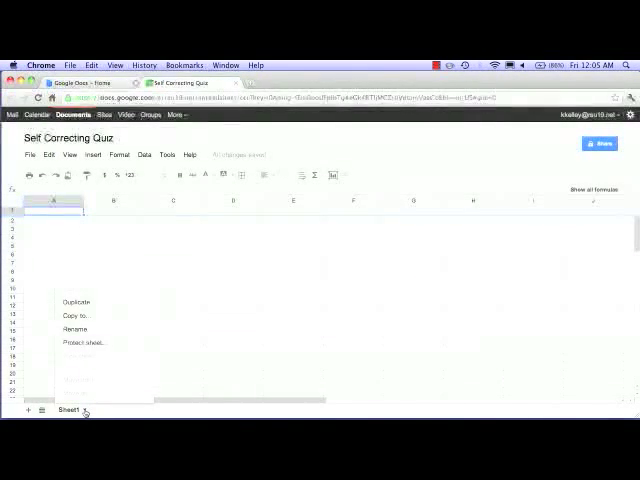
# Rename Sheet1 to 'Directions' and name the second sheet 'entry'.
pyautogui.click(72, 329)
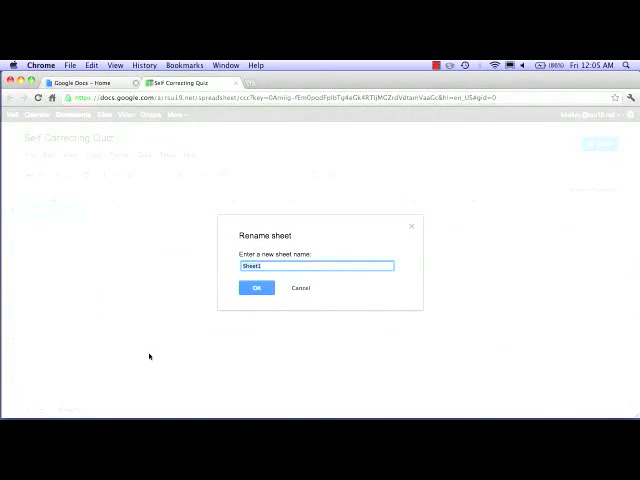
pyautogui.write('Directions')
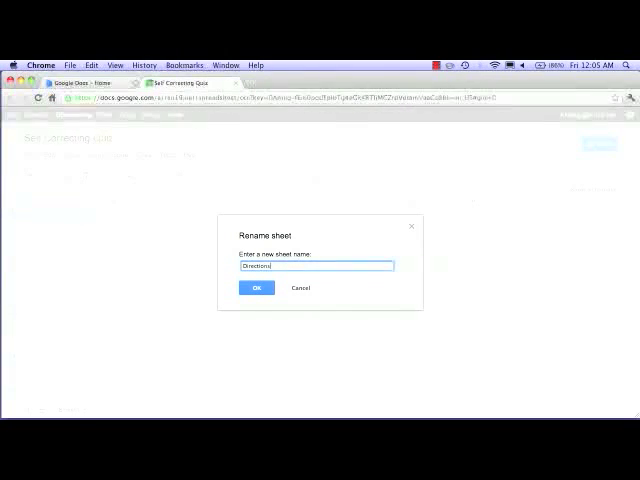
pyautogui.click(257, 288)
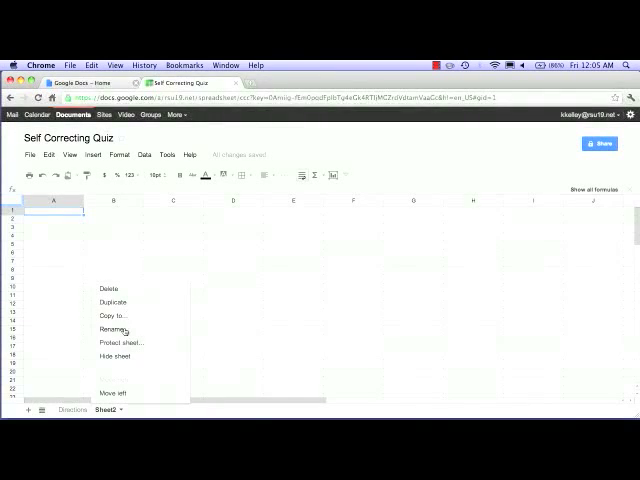
pyautogui.click(113, 329)
pyautogui.write('entry')
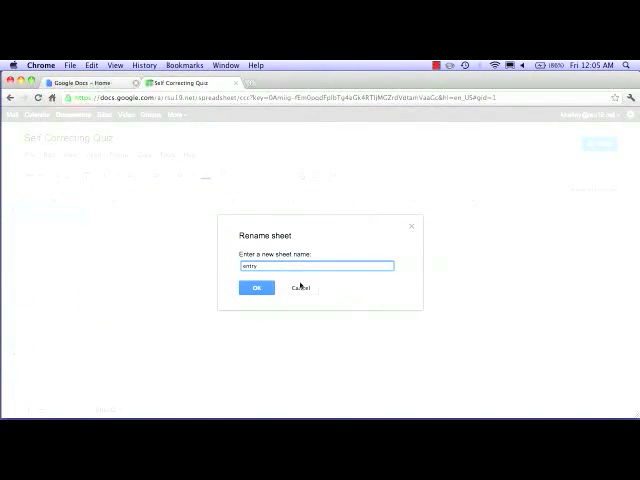
pyautogui.click(257, 288)
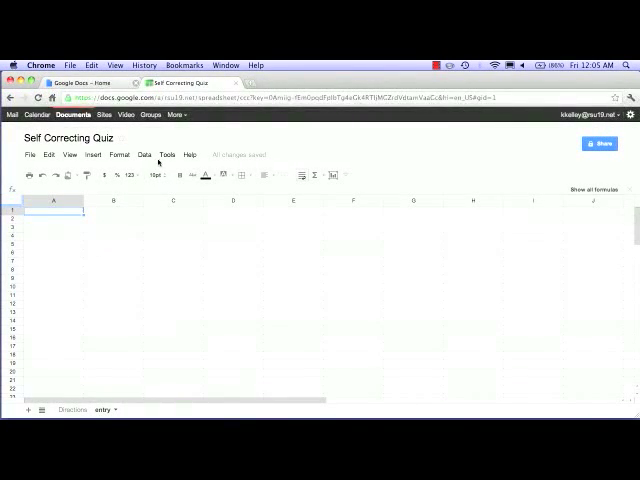
# Create a form linked to the spreadsheet that doesn't require sign-in.
pyautogui.click(166, 155)
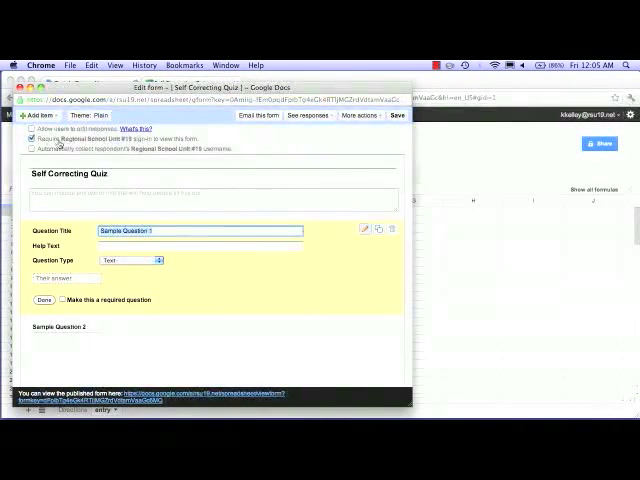
pyautogui.click(31, 127)
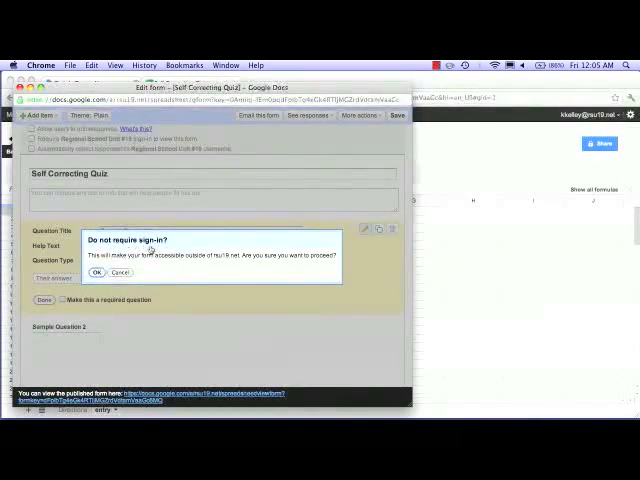
pyautogui.click(97, 272)
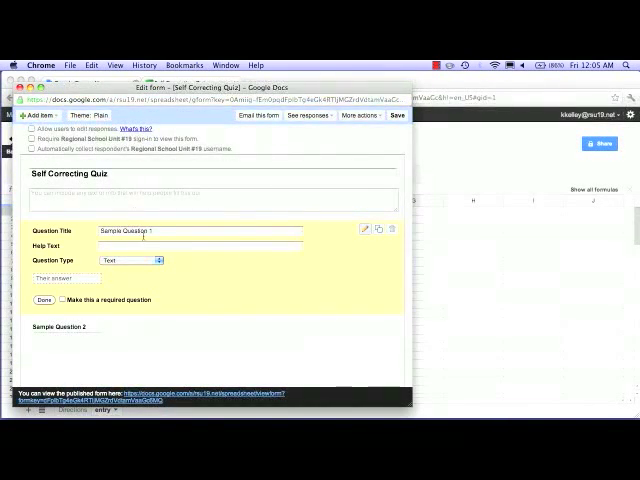
# Retitle the first question 'Email Address' with help text about where results are sent.
pyautogui.tripleClick(200, 231)
pyautogui.write('Email')
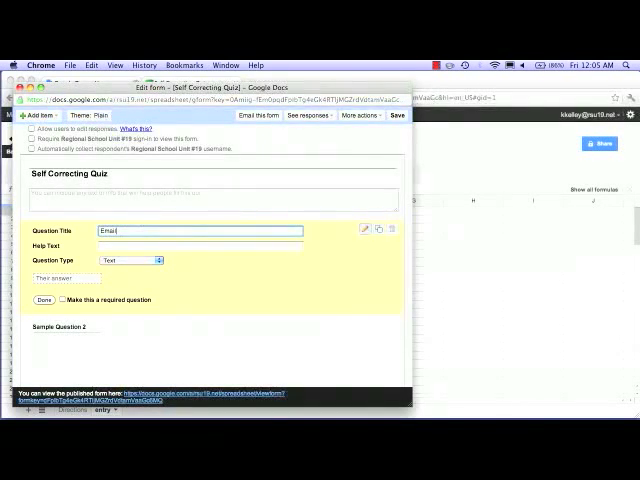
pyautogui.write('Address')
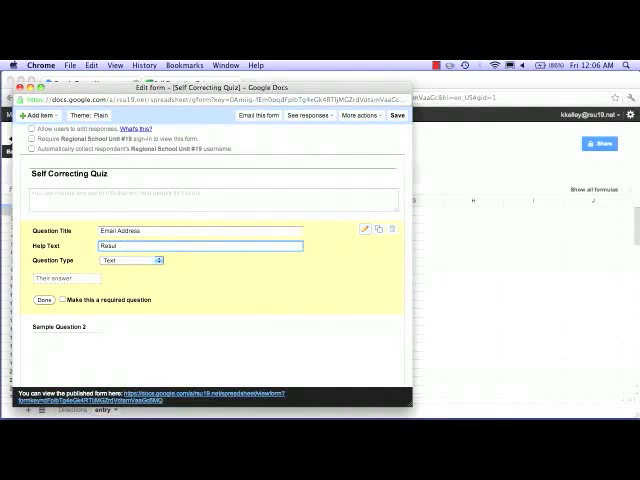
pyautogui.write('Results will be sent to this address after the quiz is subm')
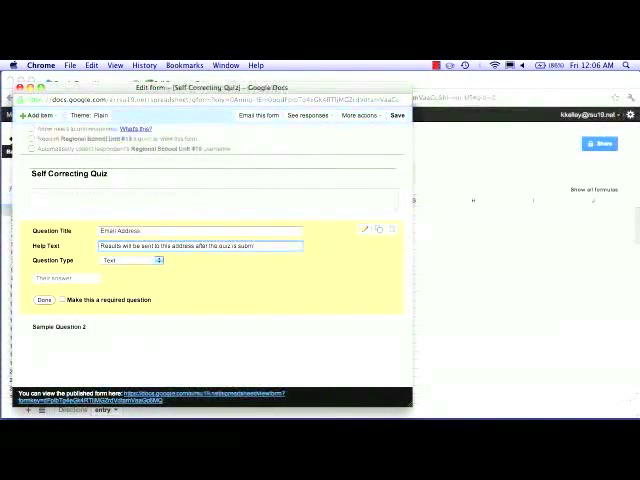
pyautogui.click(44, 300)
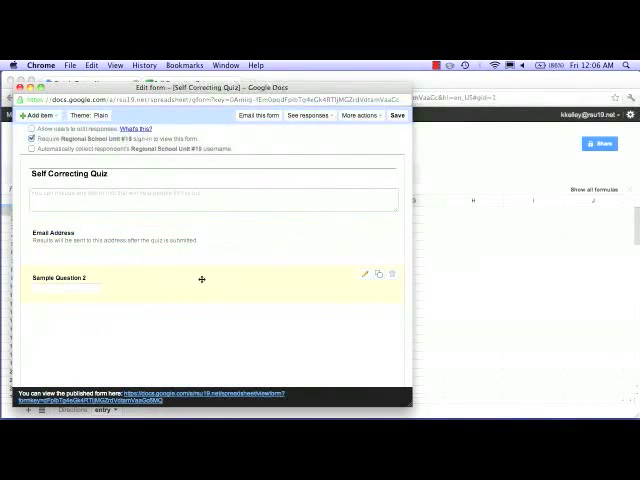
# Turn the second sample question into a required 'Name' question.
pyautogui.click(364, 273)
pyautogui.write('Na')
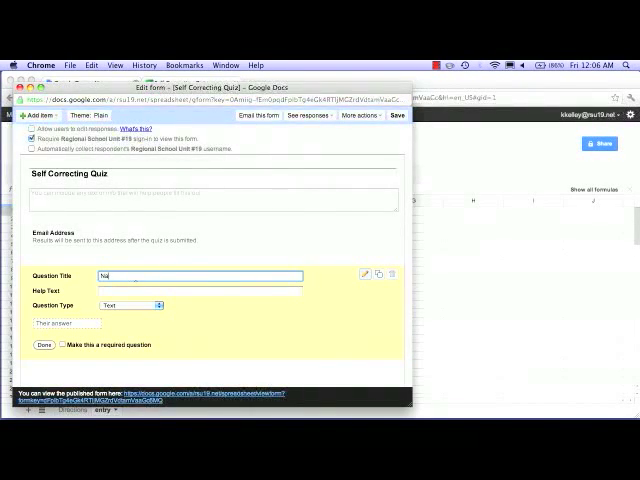
pyautogui.write('me')
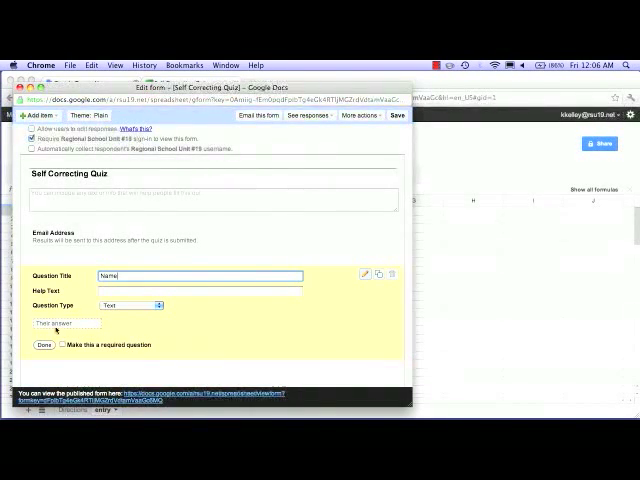
pyautogui.click(43, 345)
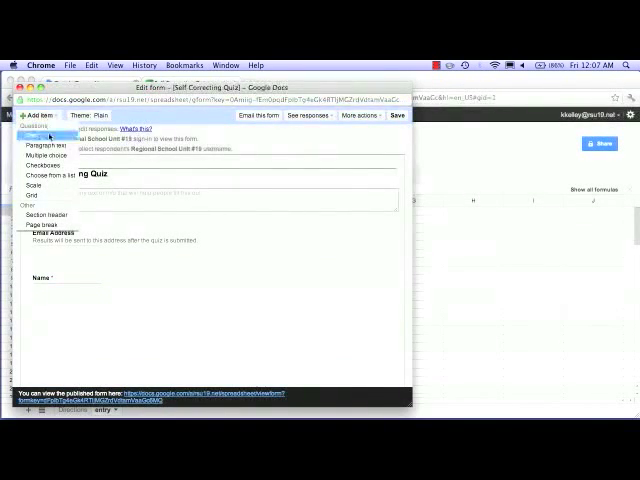
# Add multiple-choice questions on Columbus (A) 1492), the number of planets, and conjunctions.
pyautogui.click(52, 155)
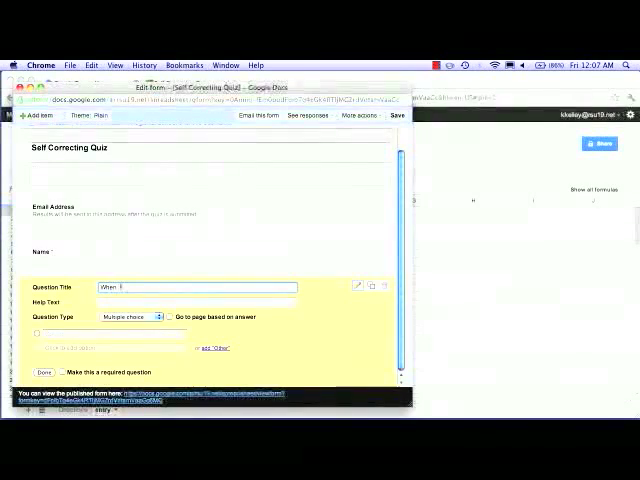
pyautogui.write('When did Columbus sail the ocean blue?')
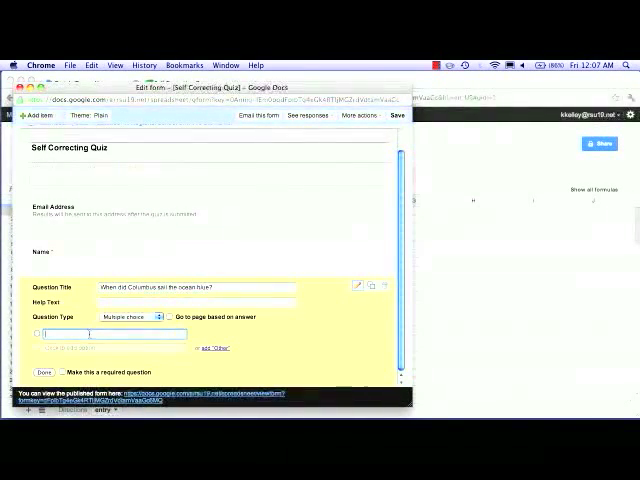
pyautogui.write('A) 1492')
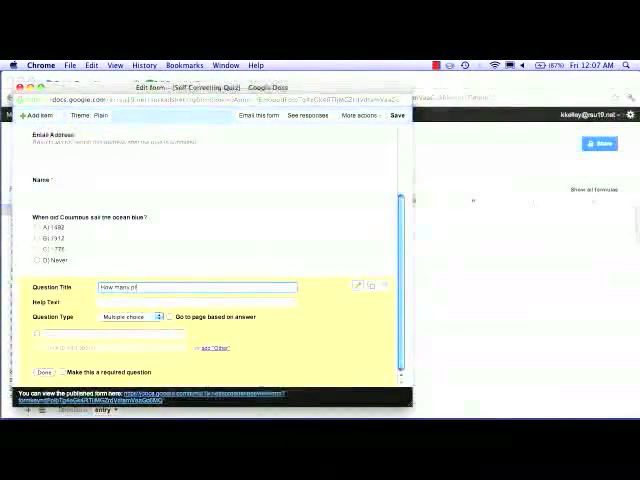
pyautogui.write('How many planets are there in our solar system')
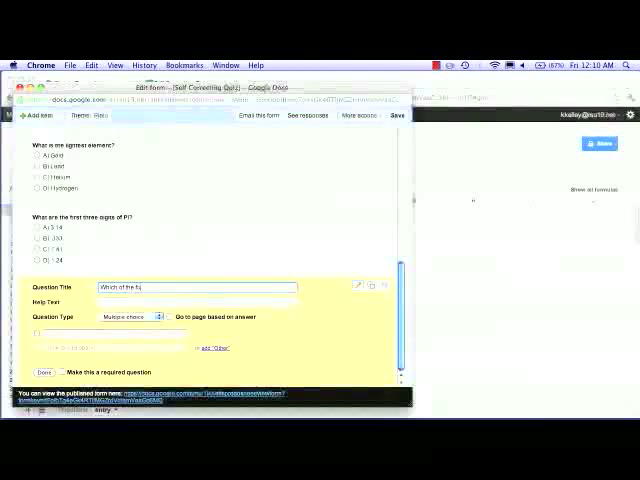
pyautogui.write('Which of the following is a conjunction?')
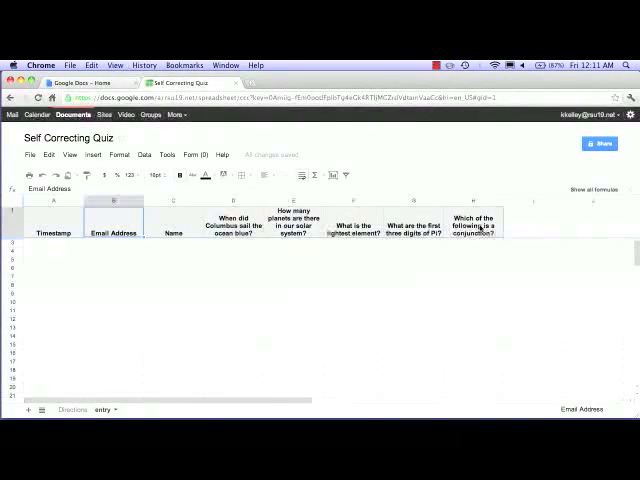
# Review the entry sheet's response headers, starting with Email Address in column B.
pyautogui.click(198, 154)
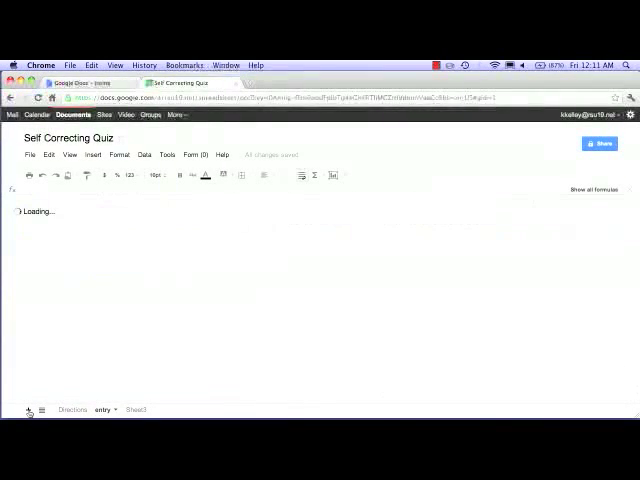
# Name the sheet 'key', add centered Question/Answer/Points headers, and transpose entry!D1:H1 into column A.
pyautogui.doubleClick(135, 409)
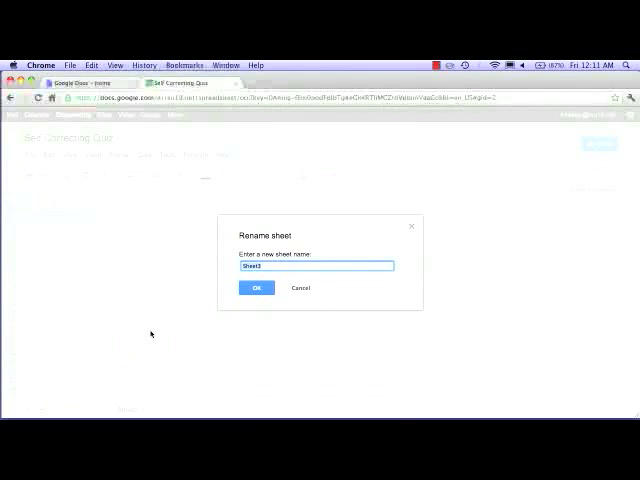
pyautogui.click(257, 288)
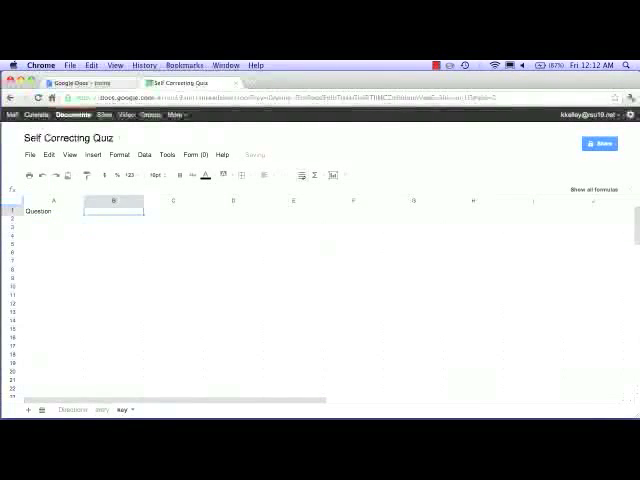
pyautogui.write('Answer')
pyautogui.click(174, 211)
pyautogui.write('Points')
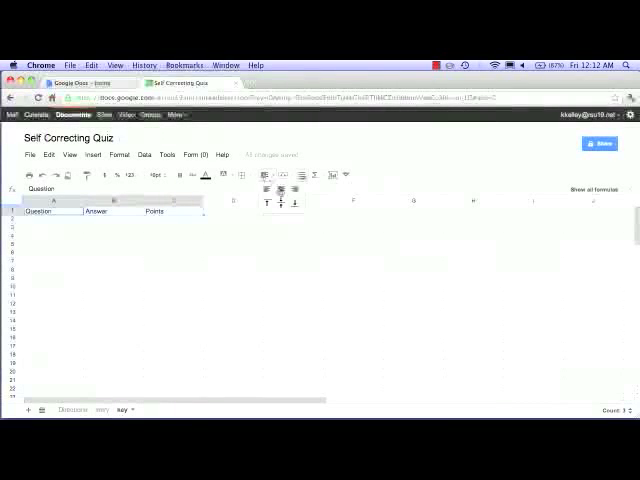
pyautogui.click(52, 212)
pyautogui.write('=transpose(entry!')
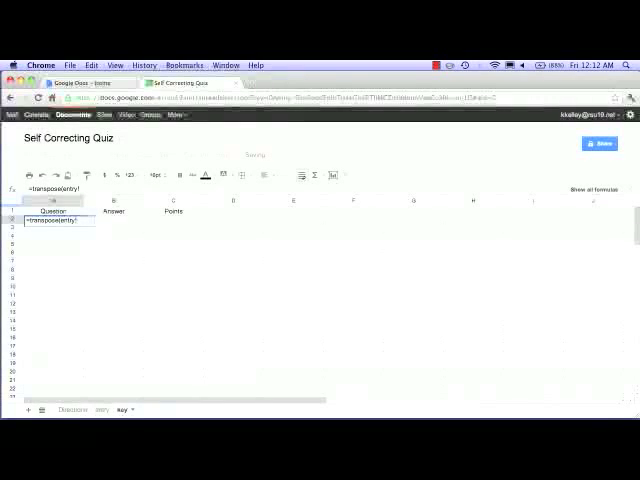
pyautogui.write('ID1')
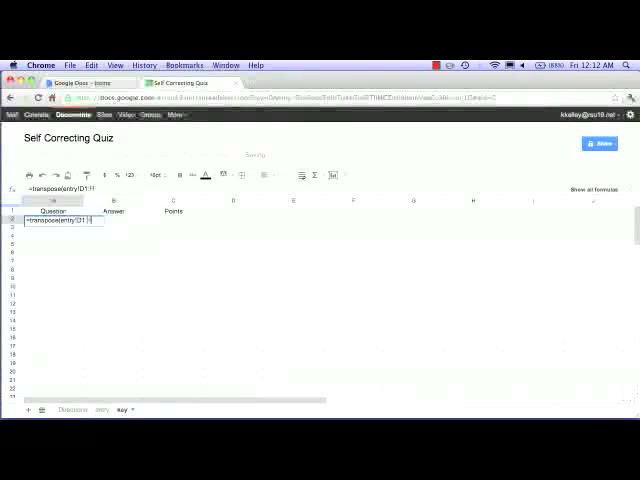
pyautogui.write('1')
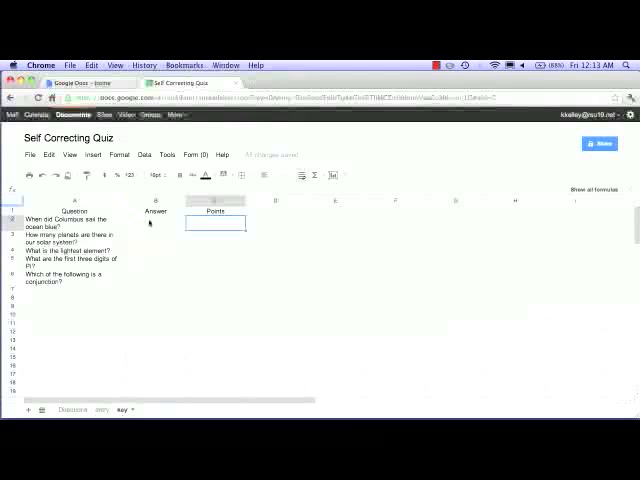
# Enter answers A, C, D, A, B worth 20 points each, and add a new sheet.
pyautogui.click(155, 223)
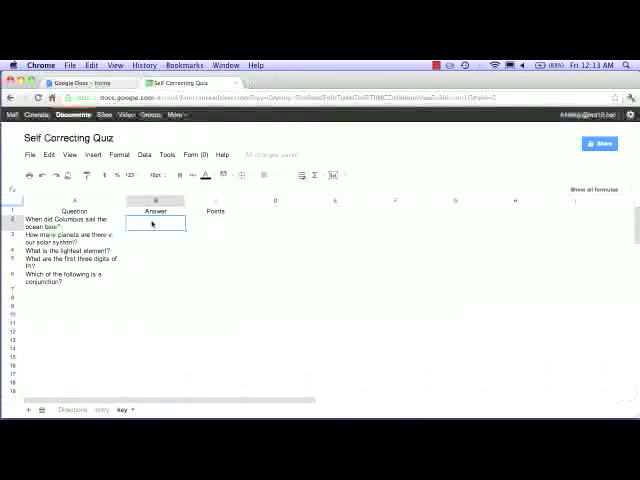
pyautogui.write('Answer')
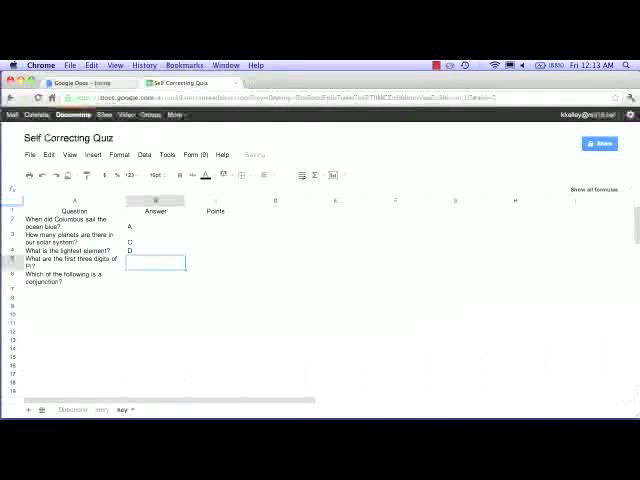
pyautogui.write('A')
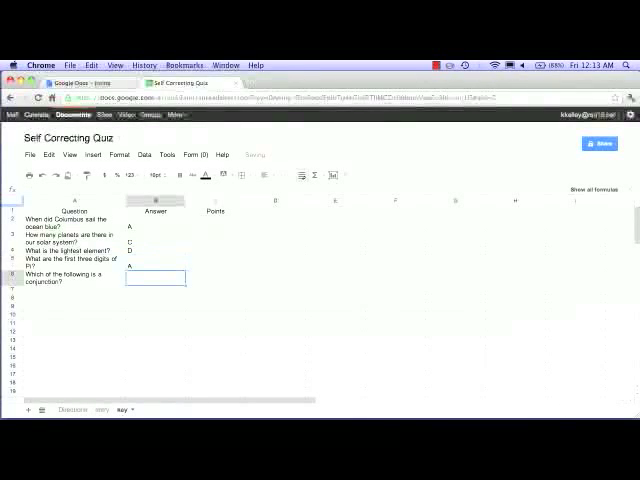
pyautogui.write('B')
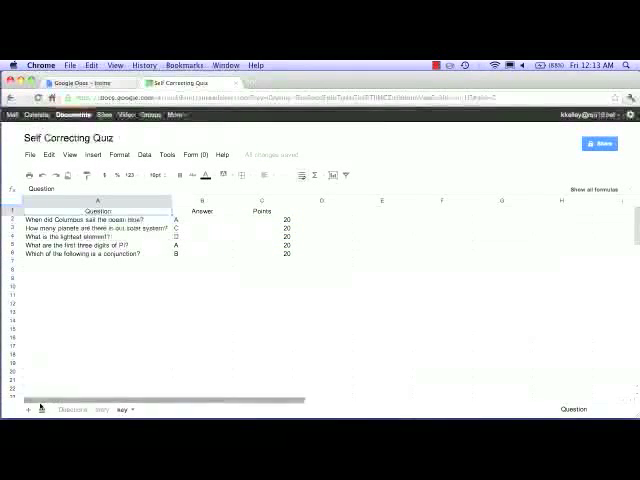
pyautogui.click(130, 409)
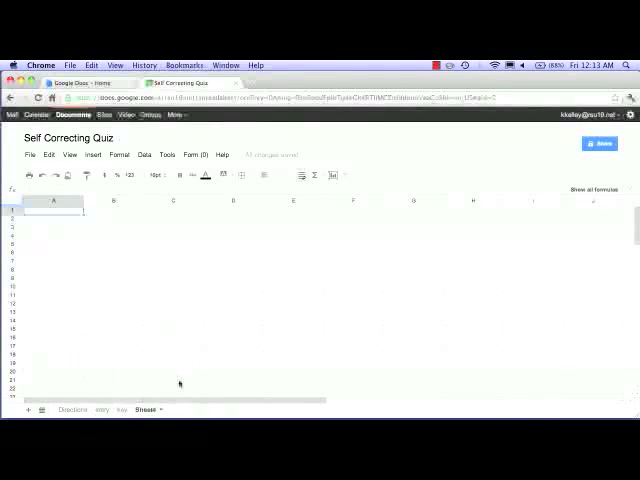
# Rename the new sheet 'results'.
pyautogui.rightClick(148, 409)
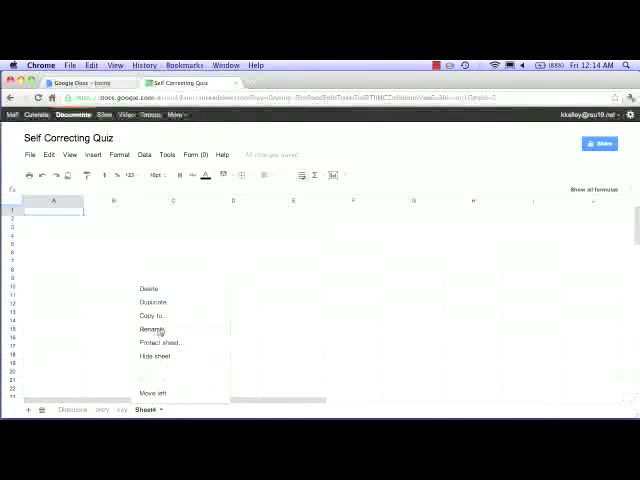
pyautogui.click(149, 329)
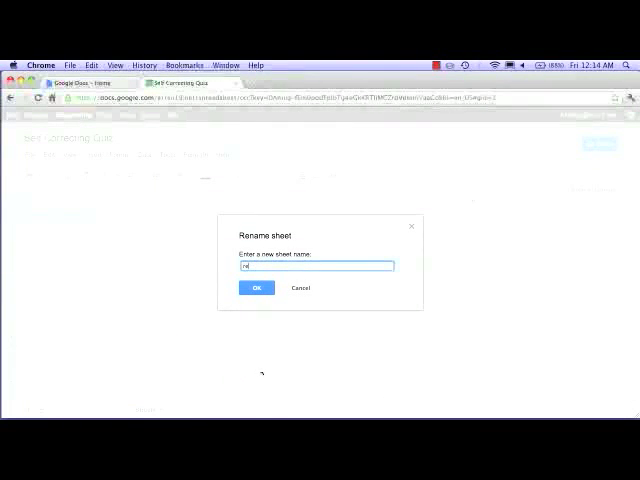
pyautogui.click(256, 288)
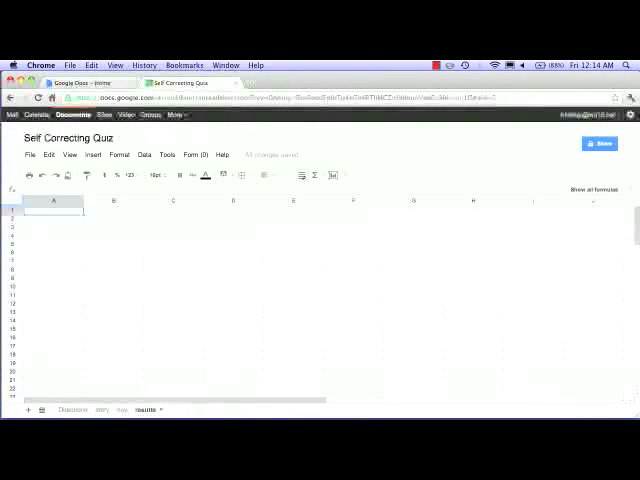
# Begin a =sort formula in results!A3, then go to the entry sheet.
pyautogui.click(54, 221)
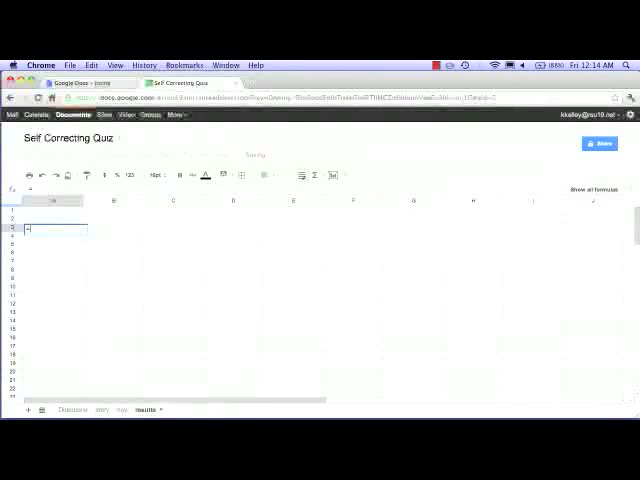
pyautogui.write('=sort(entry!A')
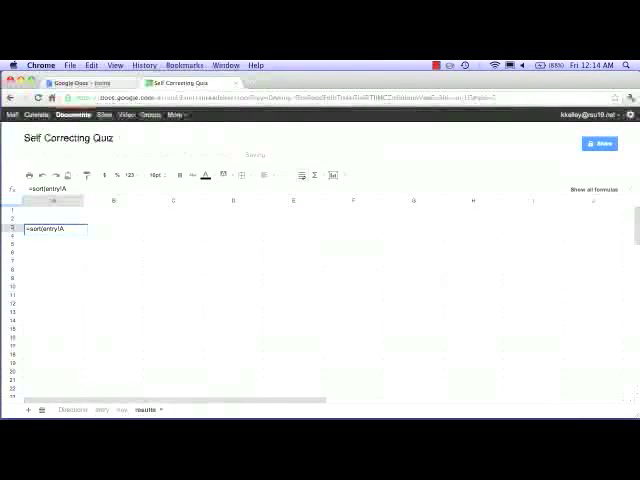
pyautogui.write('2')
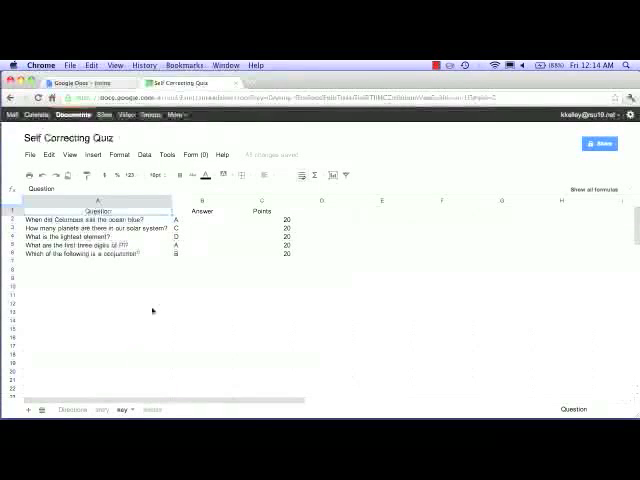
pyautogui.click(100, 410)
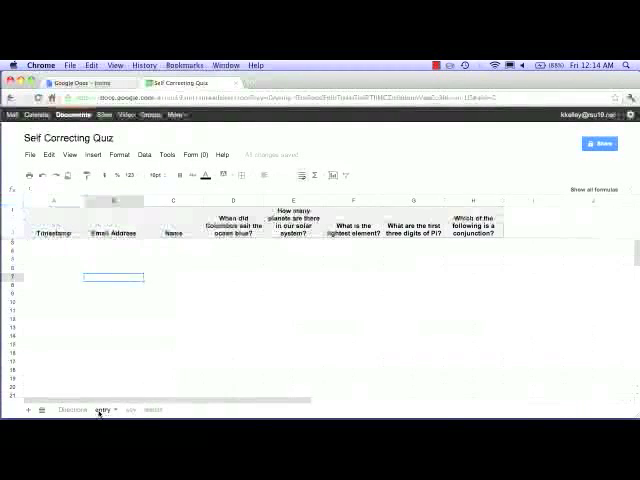
pyautogui.click(284, 82)
pyautogui.write('kemkelle')
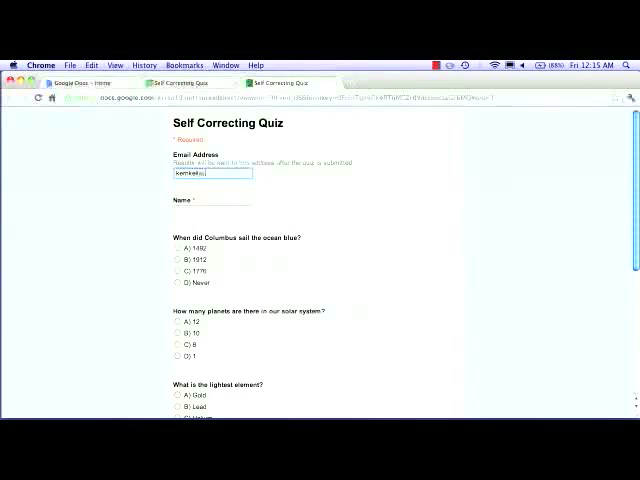
pyautogui.write('Kerri Kelley')
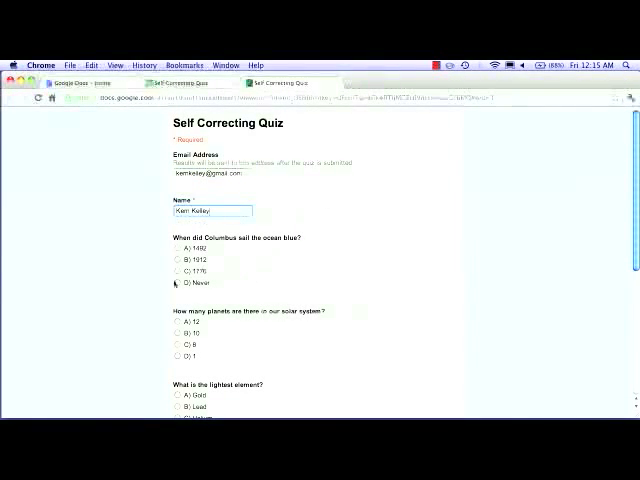
pyautogui.scroll(-3)
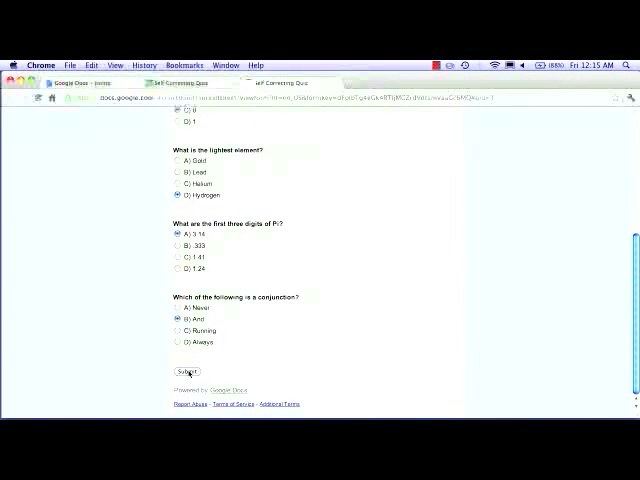
pyautogui.click(178, 377)
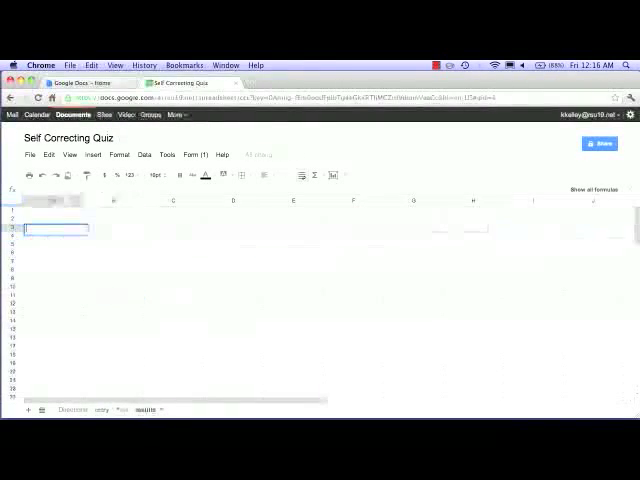
# Enter =sort(entry!A2:...) in results!A3 to list the sorted student responses.
pyautogui.write('=sort(')
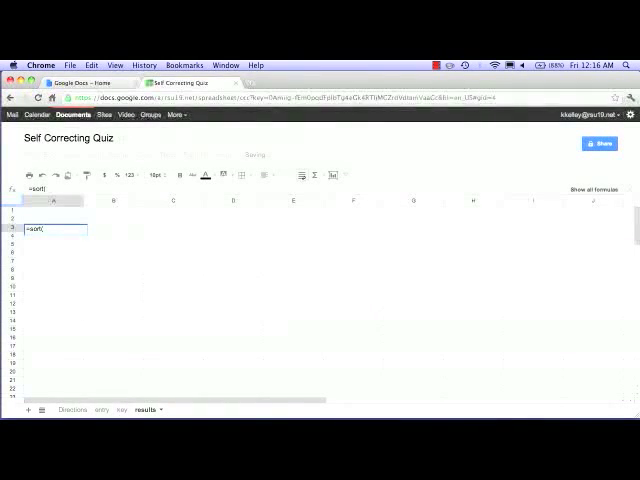
pyautogui.write('entry!')
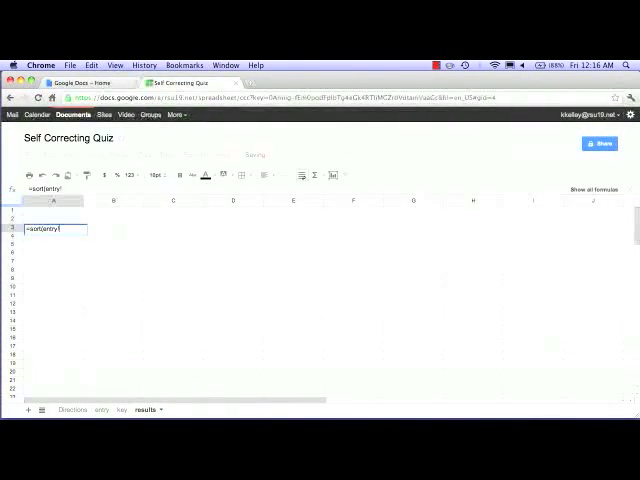
pyautogui.write('A')
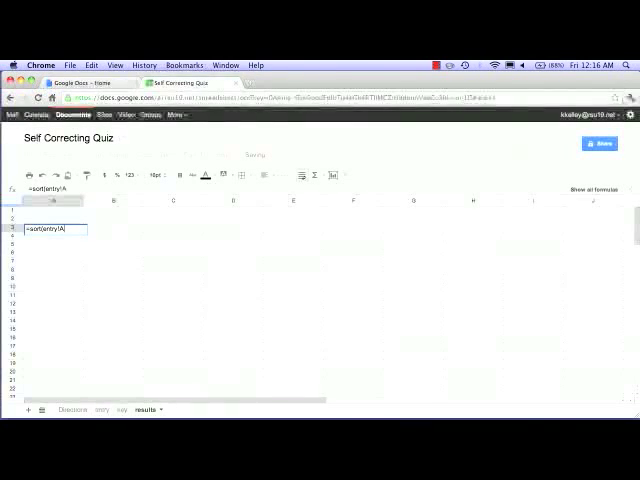
pyautogui.write('2')
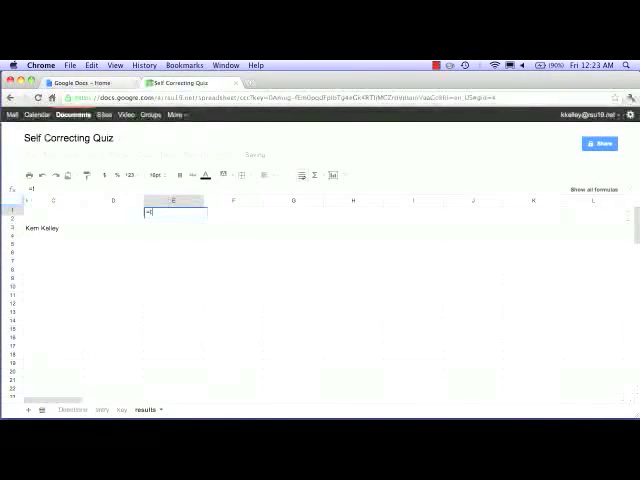
# Enter =TRANSPOSE(key!A2:B6) in E1 so questions and answers A, C, D, A, B run across.
pyautogui.write('tran')
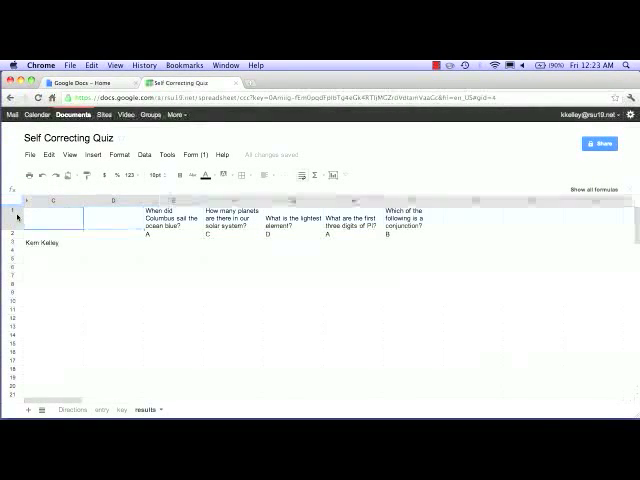
pyautogui.click(16, 209)
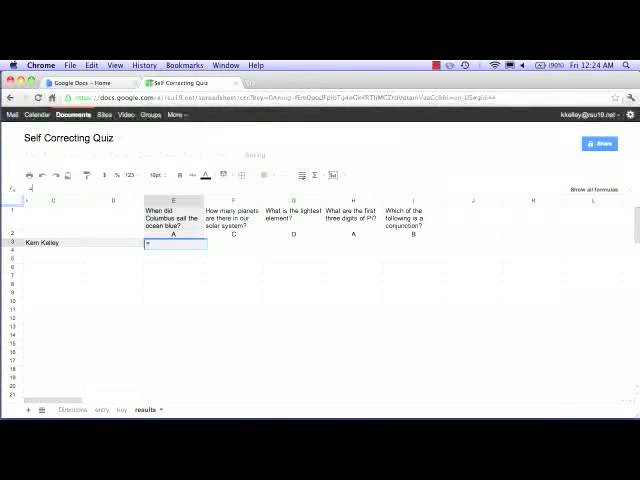
# Enter a FILTER formula in E3 pulling the student's answers from entry!D2:D by name.
pyautogui.write('=filte')
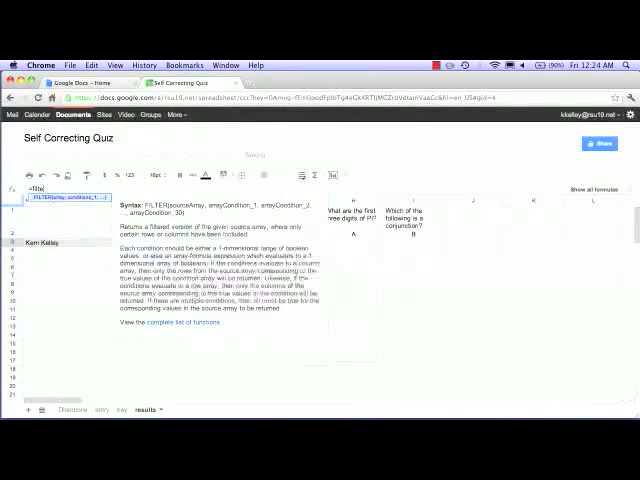
pyautogui.press('Escape')
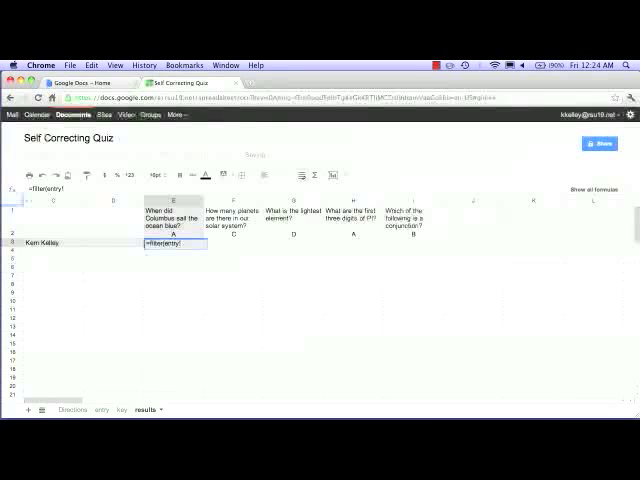
pyautogui.write('D2:D, entry')
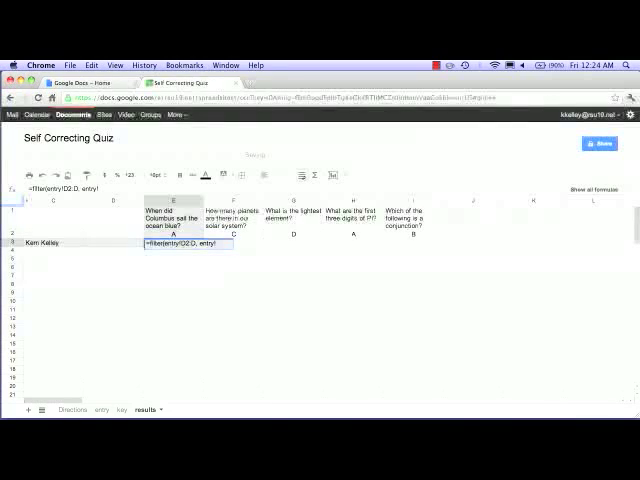
pyautogui.write('!C')
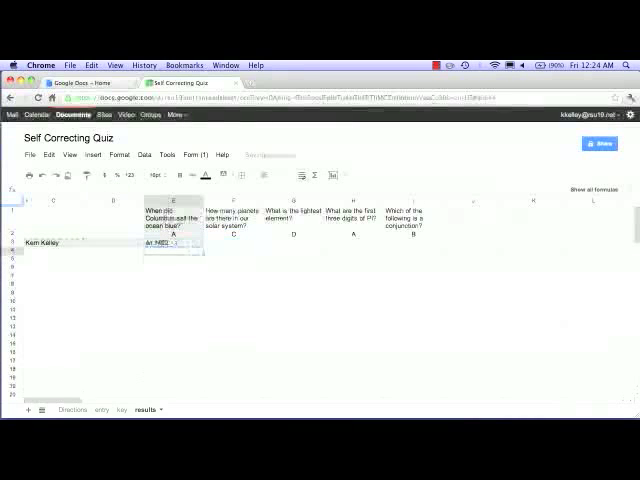
pyautogui.click(165, 243)
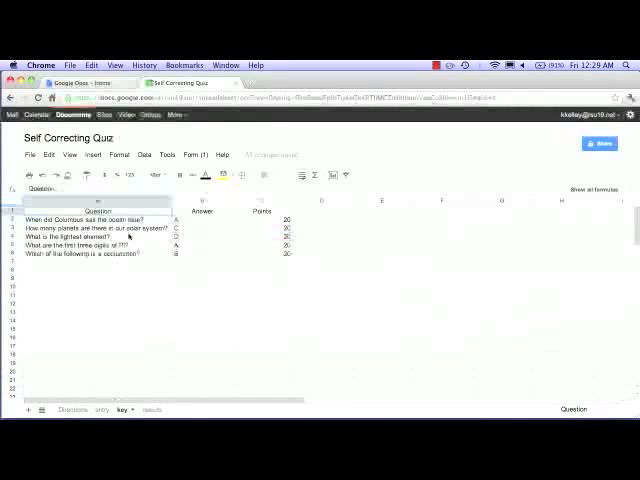
# Fill the key sheet's Question, Answer and Points columns, 20 points per question.
pyautogui.click(258, 224)
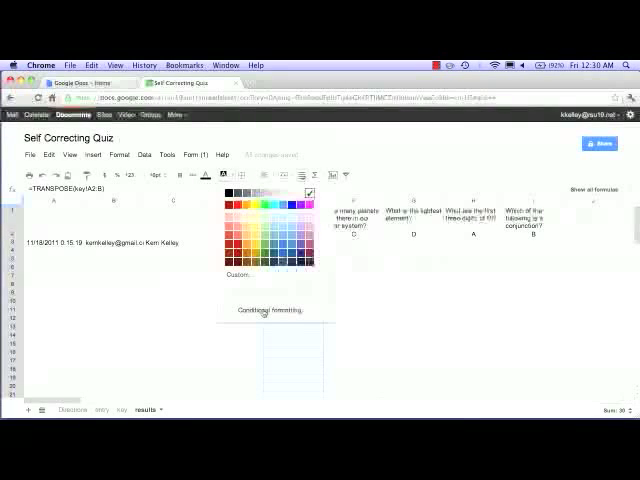
# Add conditional formatting: values equal to 0 red background, greater than 0 green.
pyautogui.click(269, 309)
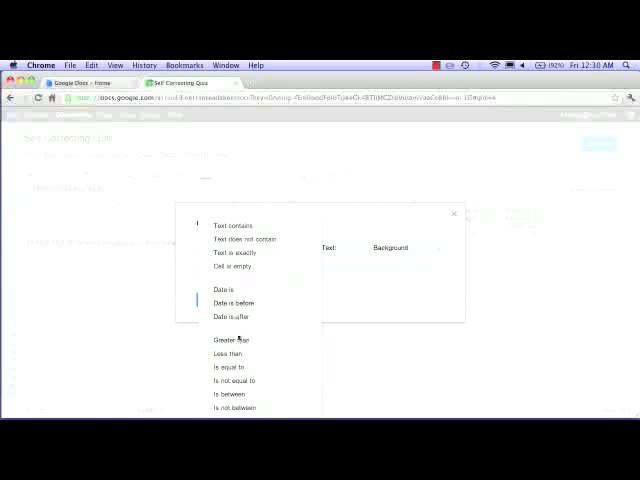
pyautogui.click(232, 367)
pyautogui.write('0')
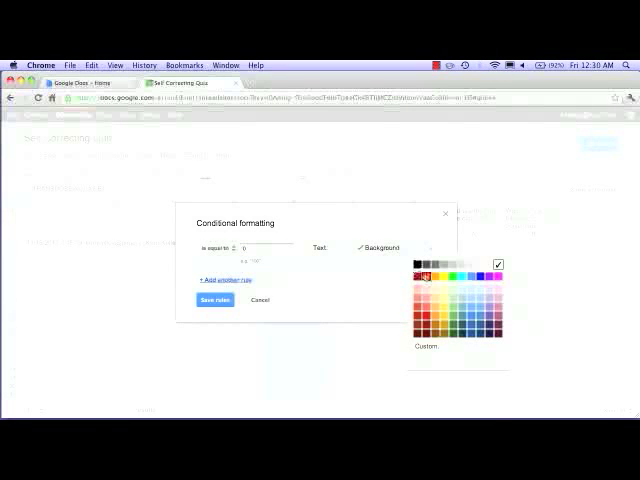
pyautogui.click(409, 267)
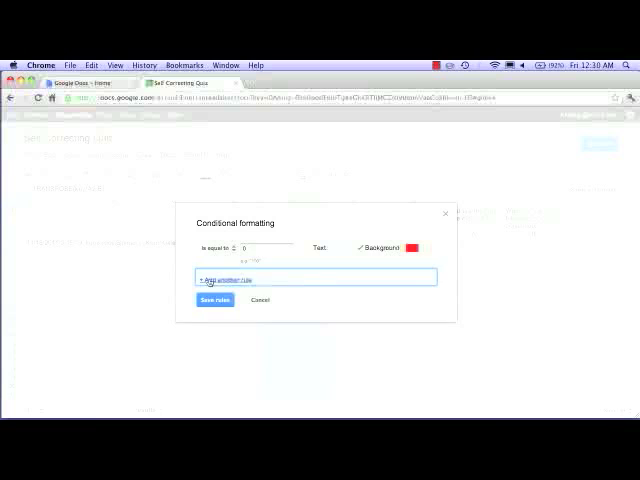
pyautogui.click(209, 278)
pyautogui.write('0')
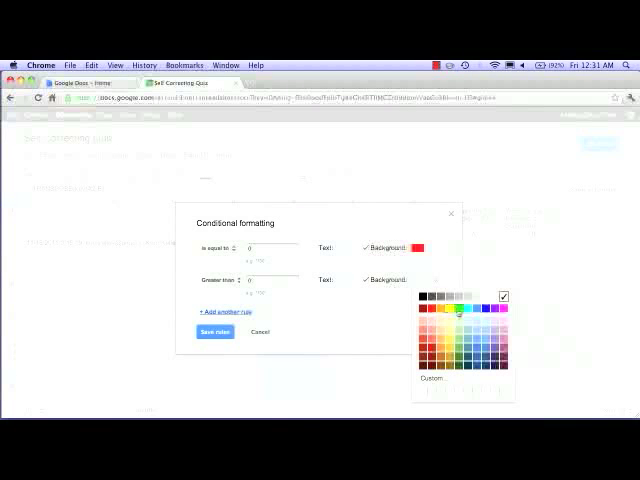
pyautogui.click(458, 313)
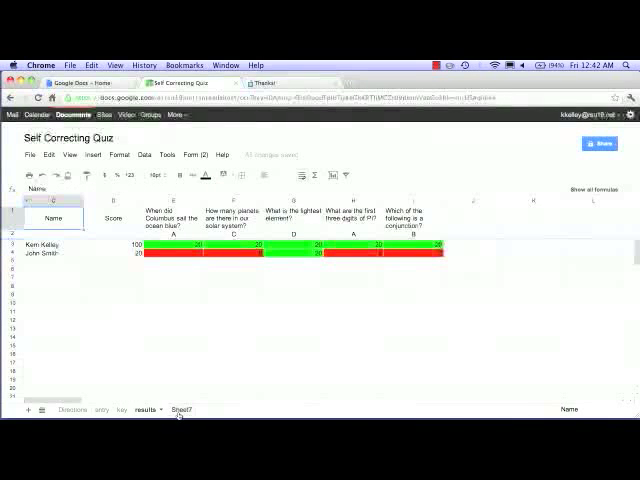
# Open the newly added blank fifth sheet after results.
pyautogui.click(178, 410)
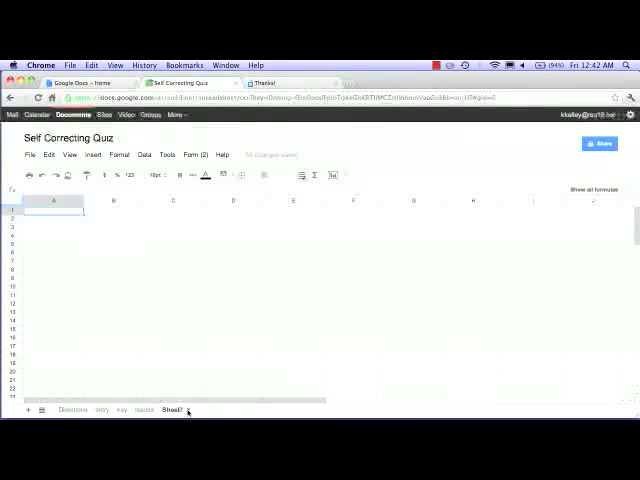
# Rename the new sheet ByStudent and add a Students heading on the key sheet.
pyautogui.doubleClick(177, 410)
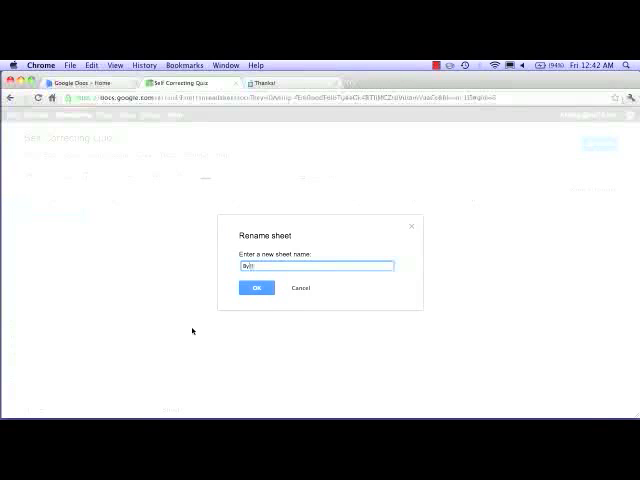
pyautogui.click(256, 288)
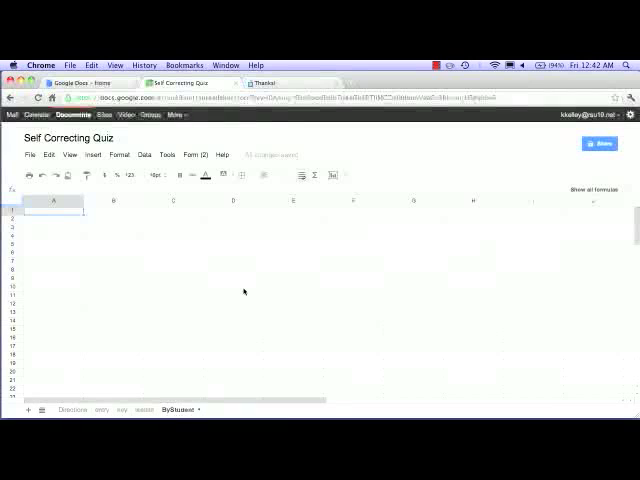
pyautogui.click(54, 215)
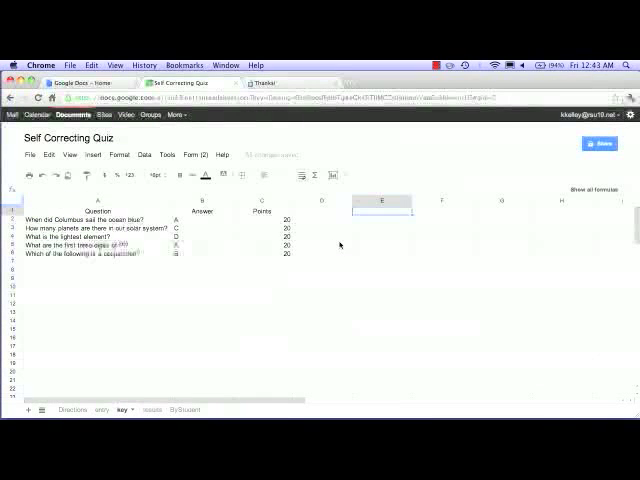
pyautogui.write('Students')
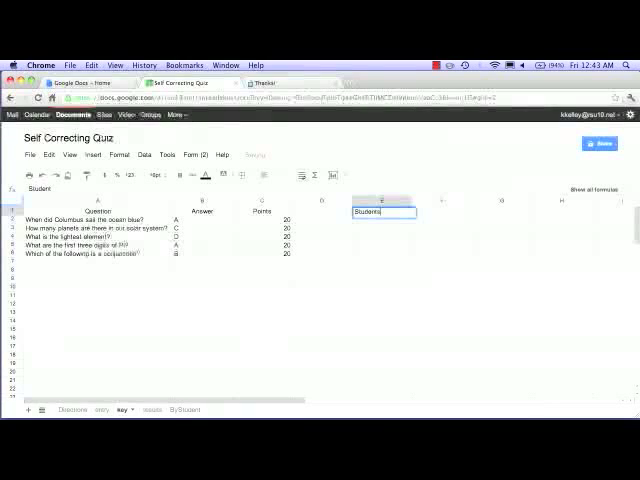
pyautogui.press('Return')
pyautogui.write('=sort(entry!C2:C')
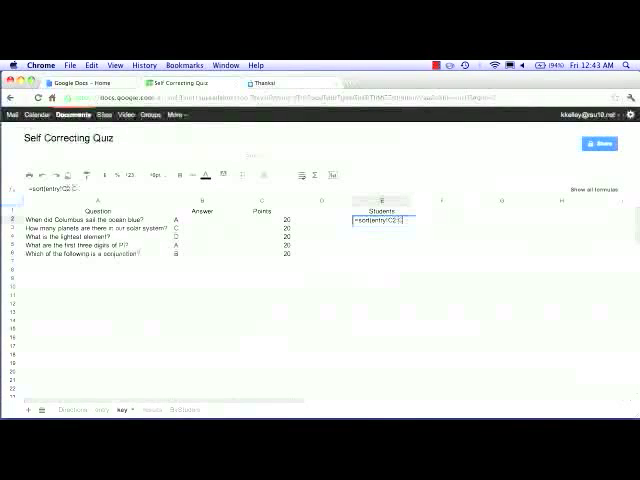
pyautogui.click(145, 154)
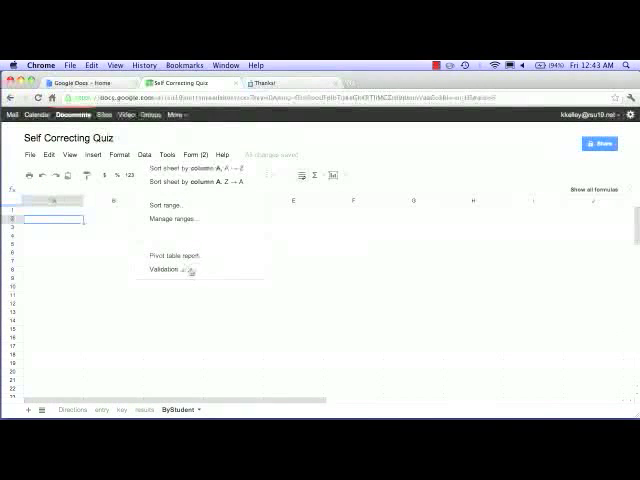
# Validate A2 with a list of student names from the key sheet, rejecting other entries.
pyautogui.click(170, 270)
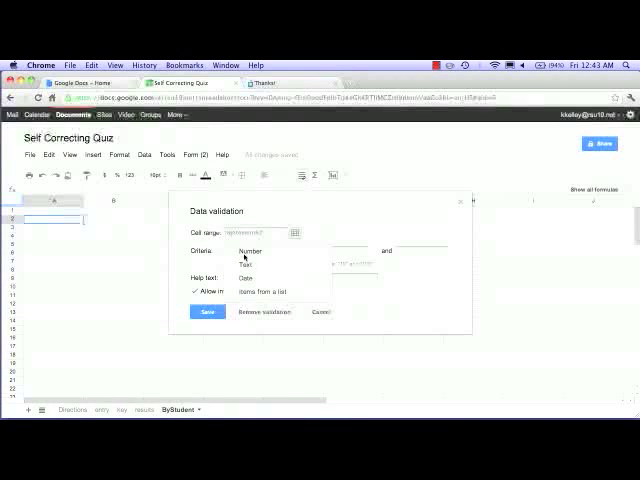
pyautogui.click(258, 251)
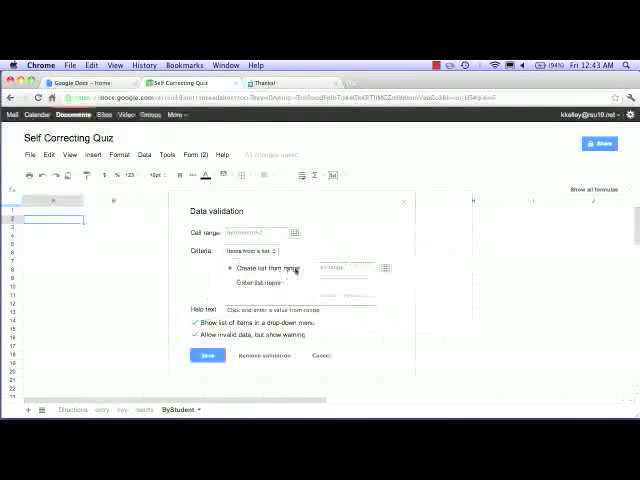
pyautogui.click(345, 267)
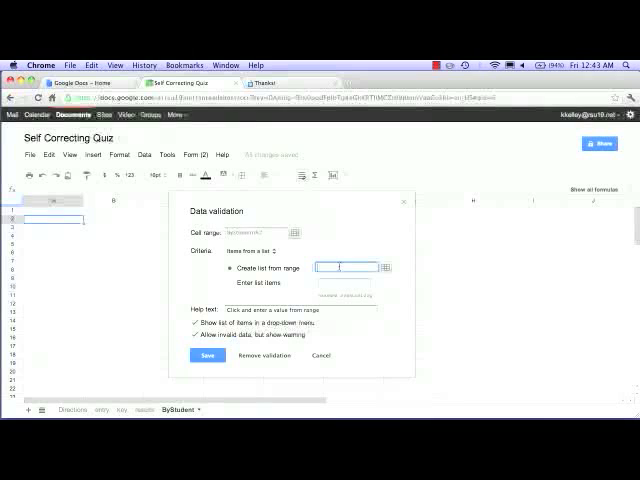
pyautogui.write('key')
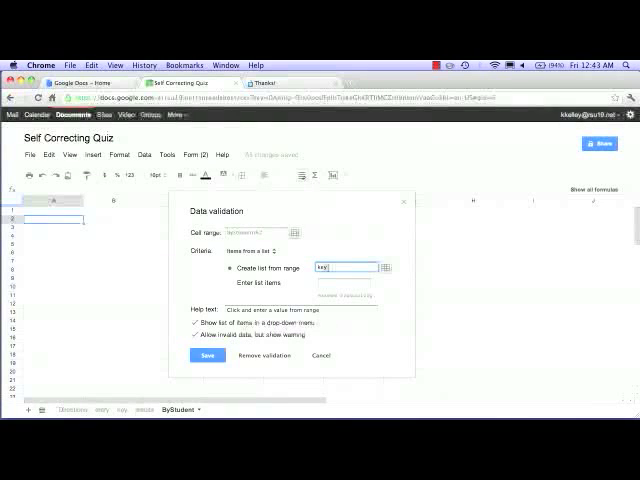
pyautogui.write('1E')
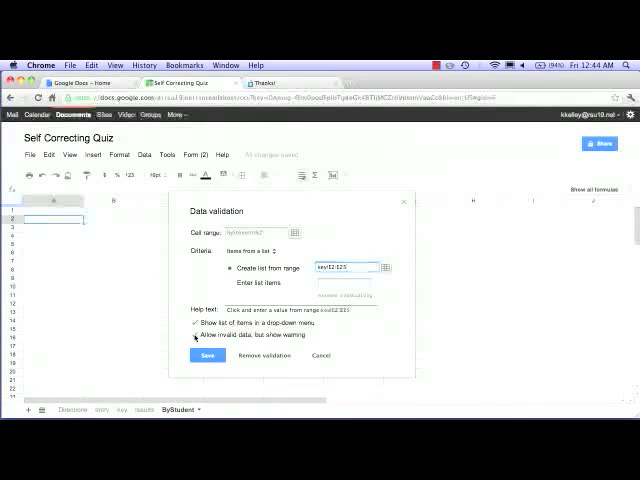
pyautogui.click(207, 356)
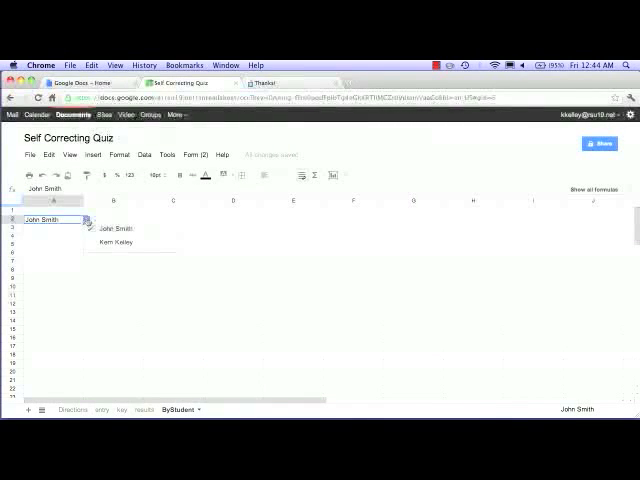
# Choose a student, FILTER their scores from results into C2, and add Score and Question 1–5 headings.
pyautogui.click(116, 242)
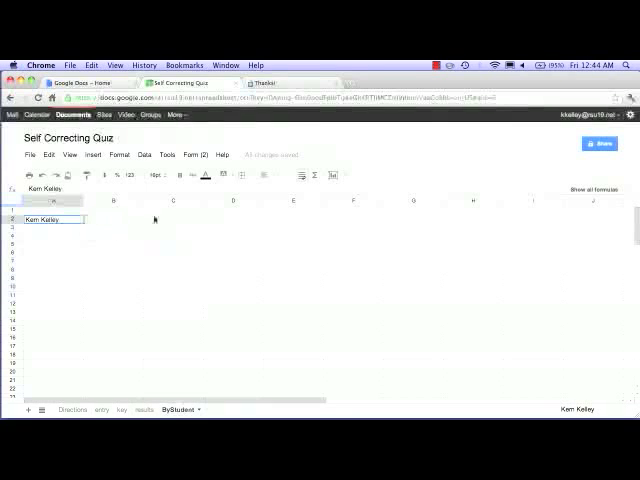
pyautogui.click(172, 218)
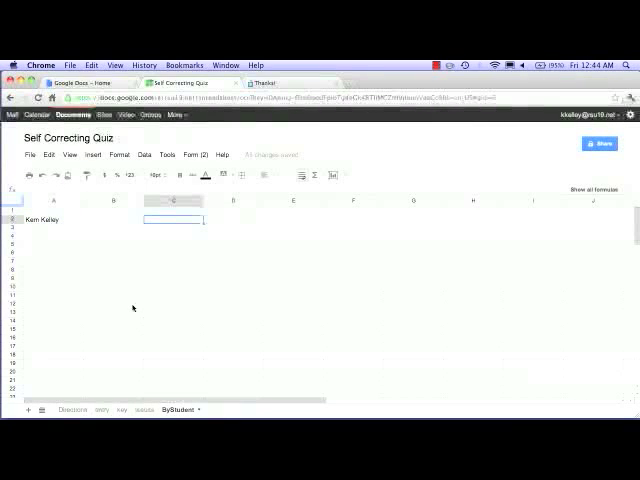
pyautogui.write('=filter(')
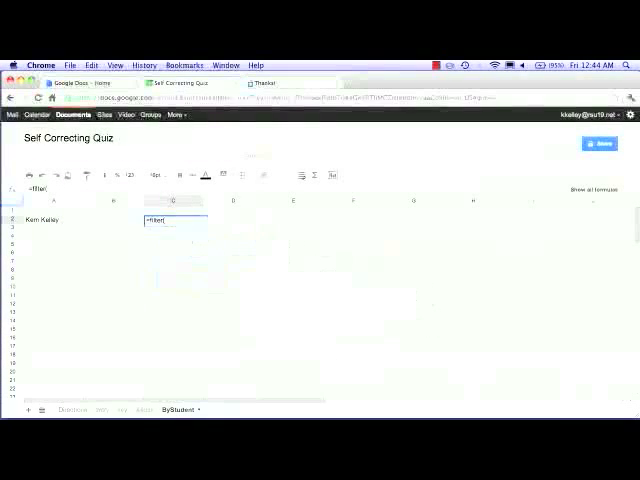
pyautogui.write('results!')
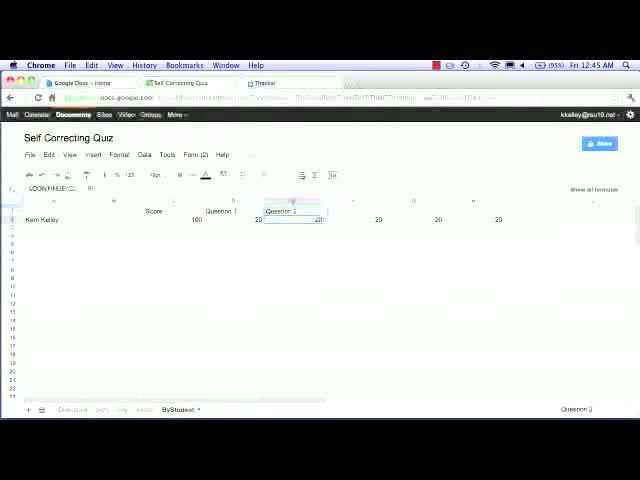
pyautogui.click(412, 212)
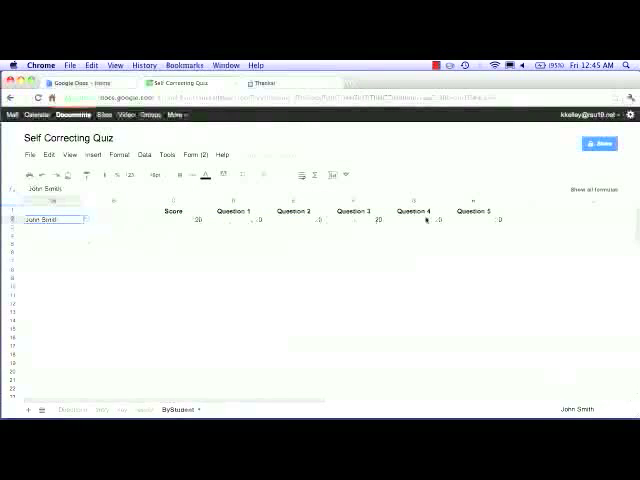
pyautogui.click(233, 211)
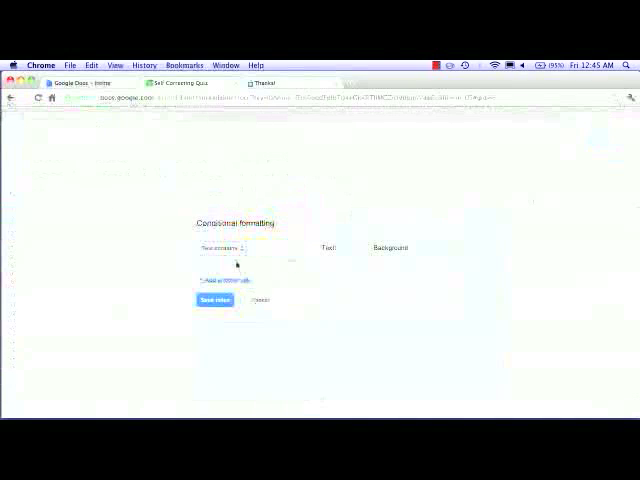
# Shade empty score cells white, zeros red and scores above zero green.
pyautogui.click(390, 247)
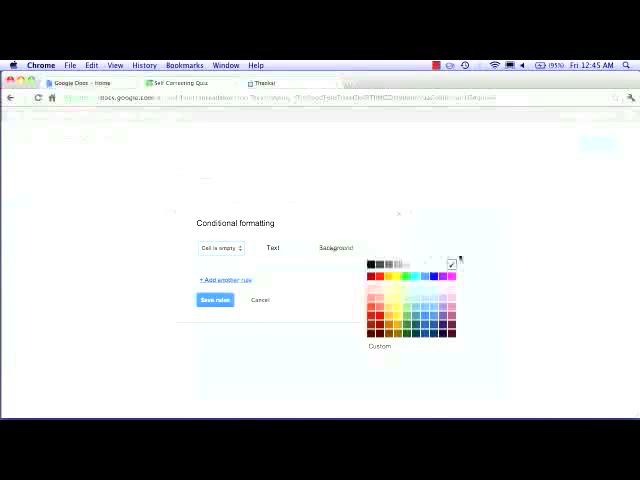
pyautogui.click(218, 247)
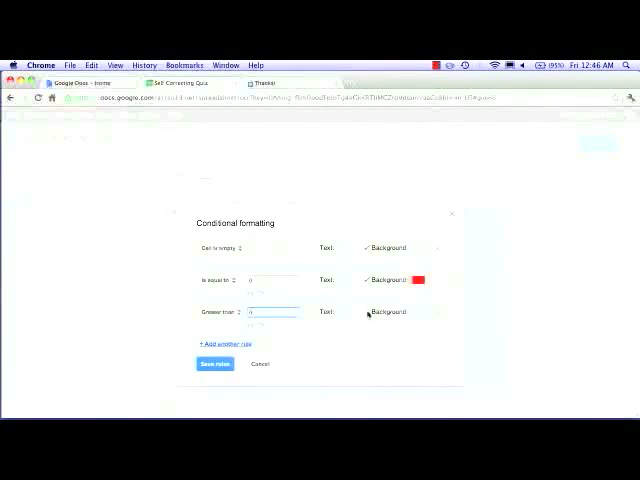
pyautogui.click(215, 363)
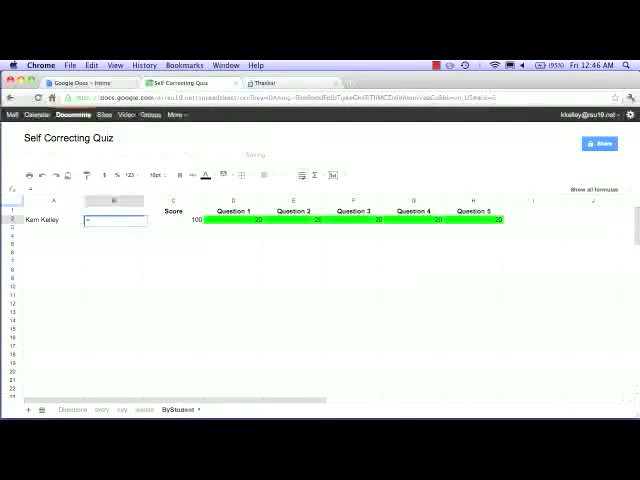
# Enter =IF(C2>69,"Pass","Fail") in B2 beside the student John Smith.
pyautogui.write('=if(')
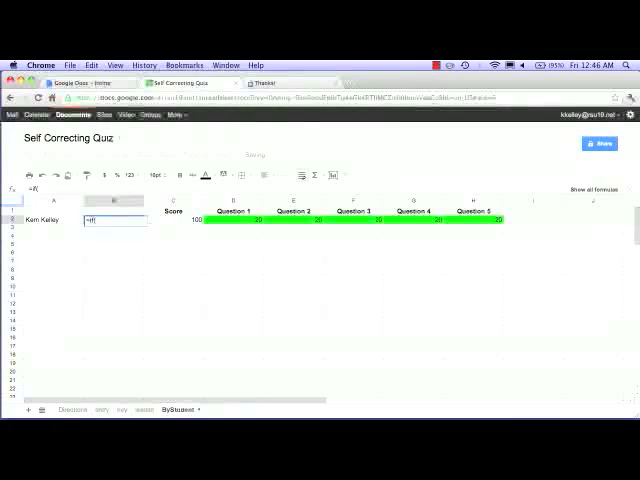
pyautogui.write('C(')
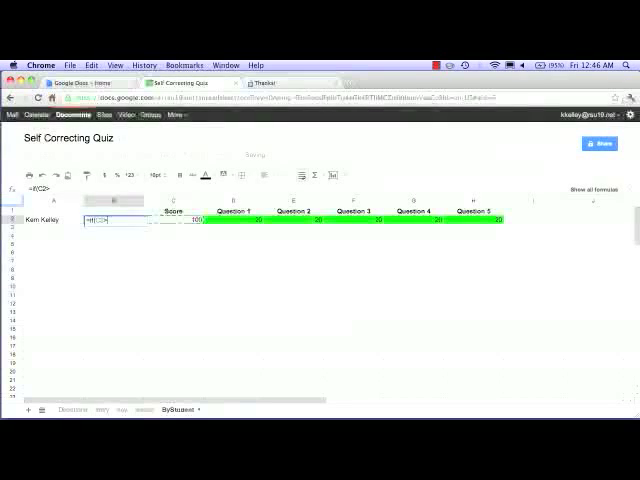
pyautogui.write('>69,')
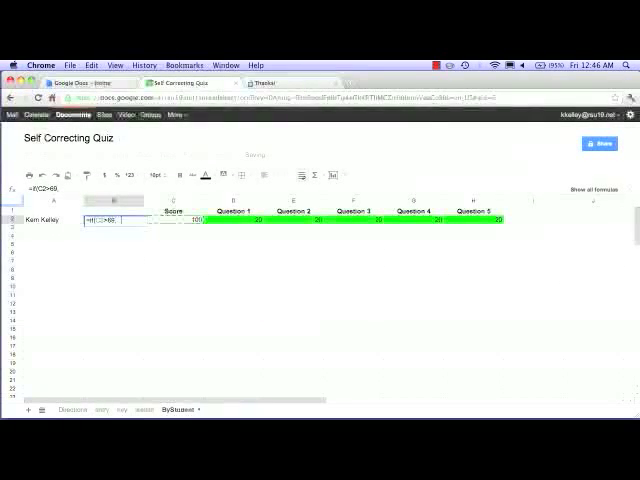
pyautogui.write('"Pass"')
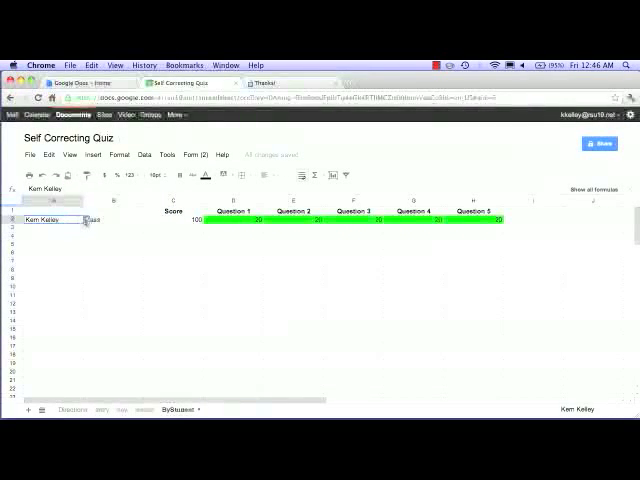
pyautogui.write('John Smith')
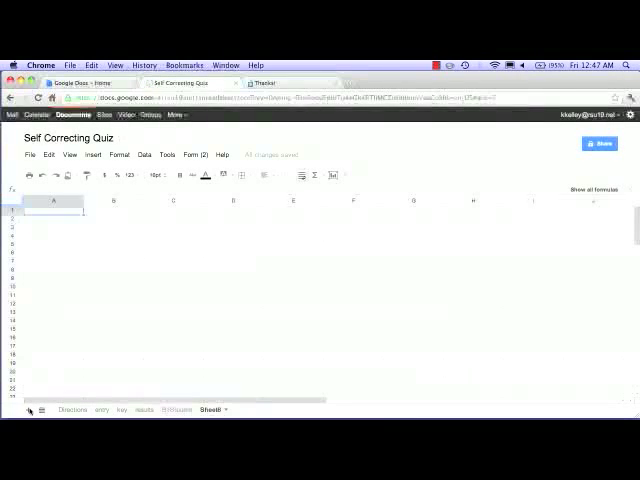
# Rename the Sheet8 tab to ByEmail.
pyautogui.rightClick(212, 410)
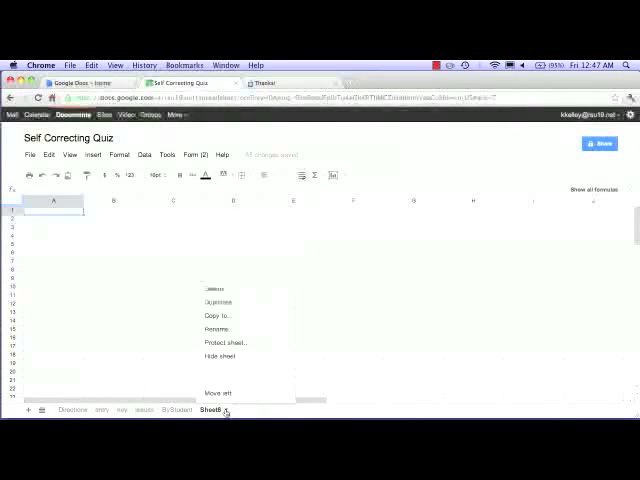
pyautogui.click(217, 330)
pyautogui.write('d')
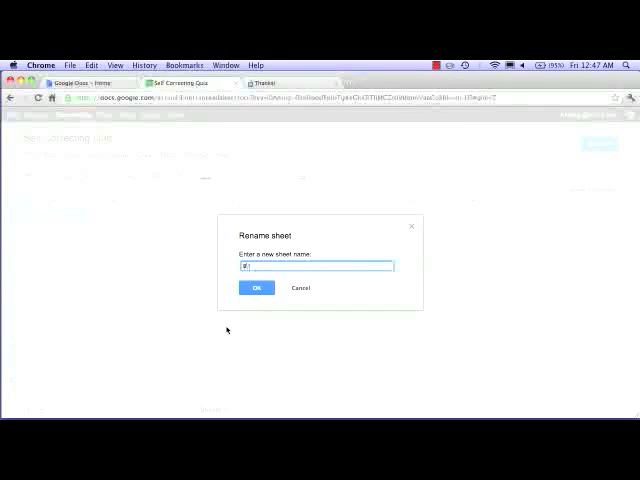
pyautogui.write('ByGmail')
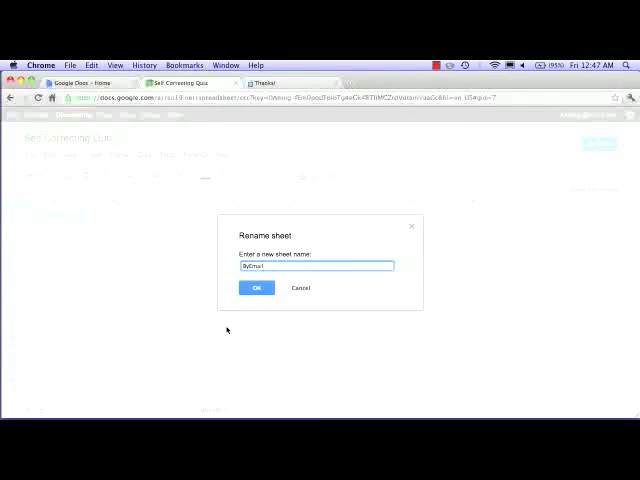
pyautogui.click(256, 288)
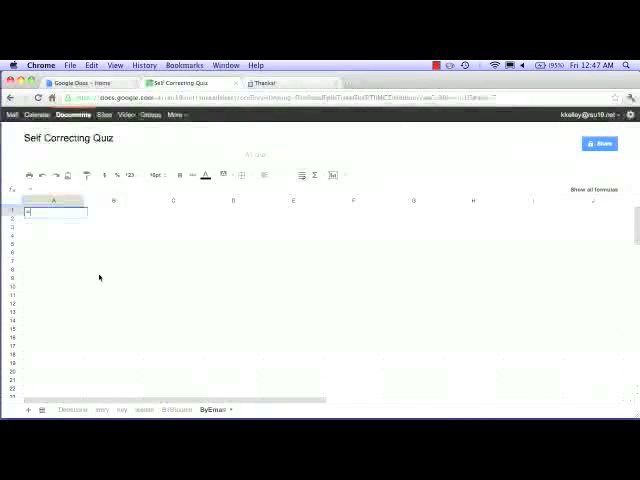
# Enter =max(entry!A2:A) in A1 for the latest timestamp, then check the email formula.
pyautogui.write('=max(')
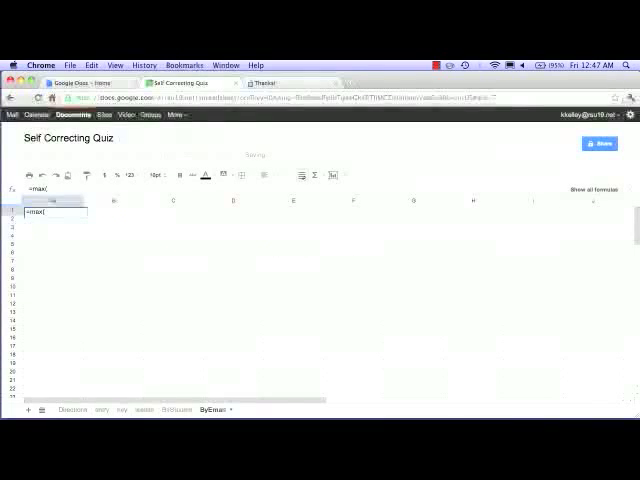
pyautogui.write('entry!A2:A')
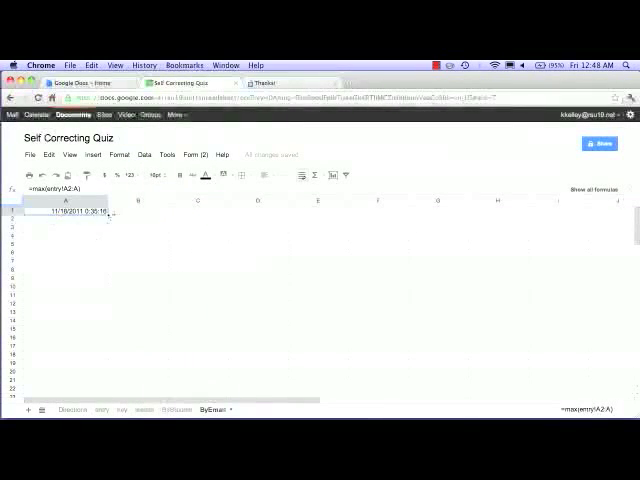
pyautogui.click(137, 209)
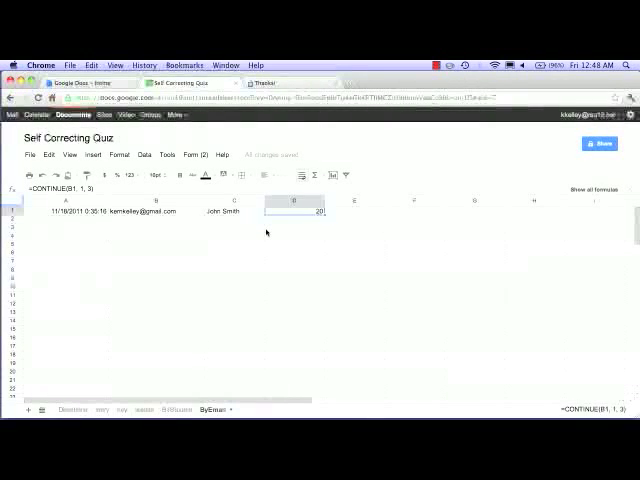
pyautogui.moveTo(162, 217)
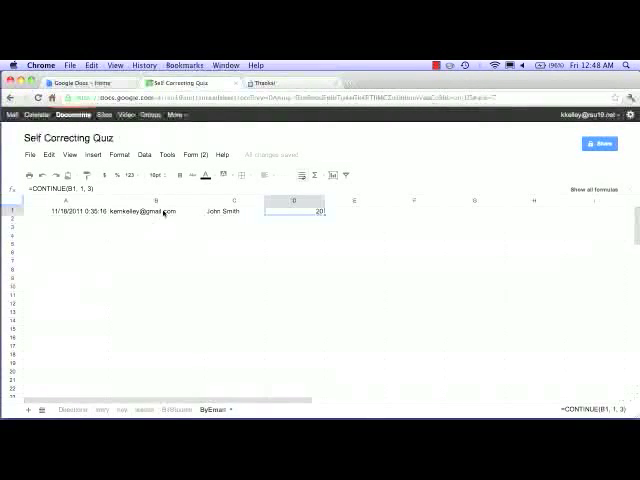
pyautogui.click(166, 155)
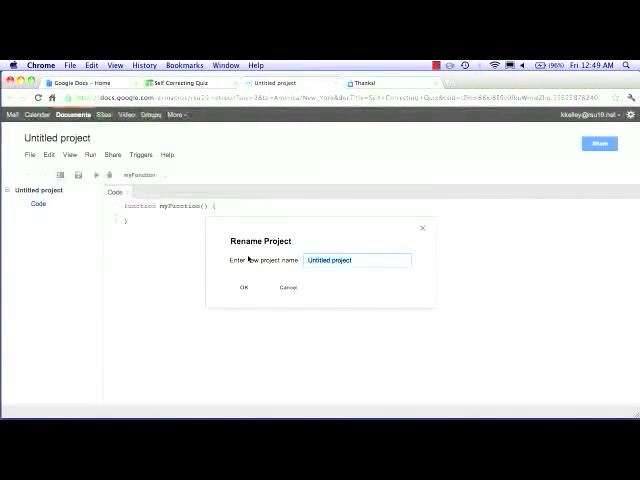
# Rename the new script project to ScoresByEmail.
pyautogui.write('ScoreeByE')
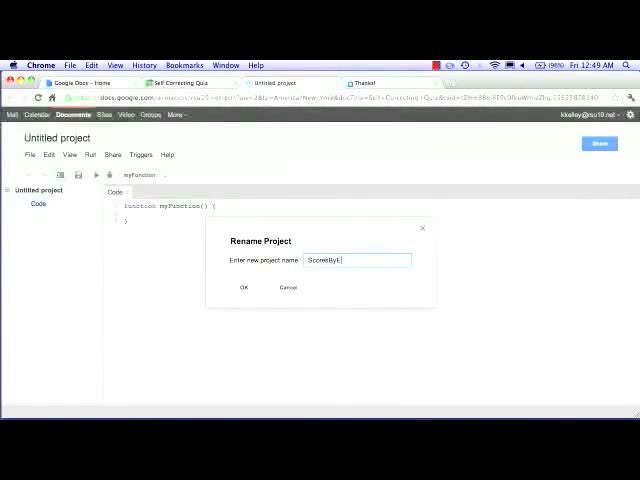
pyautogui.click(243, 288)
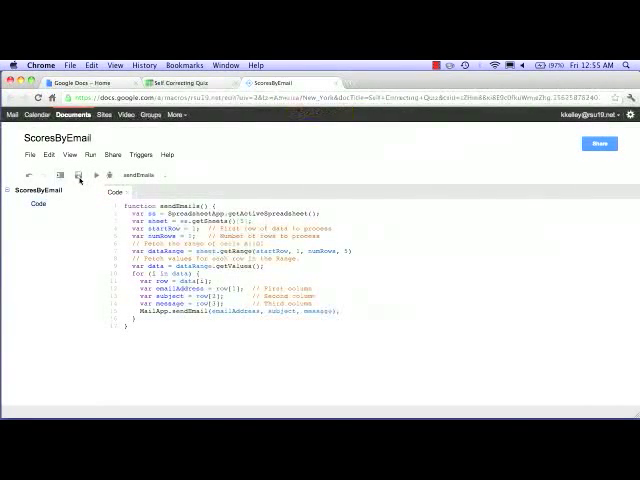
# Save the script, add an On form submit trigger for sendEmails, and authorize it.
pyautogui.click(139, 155)
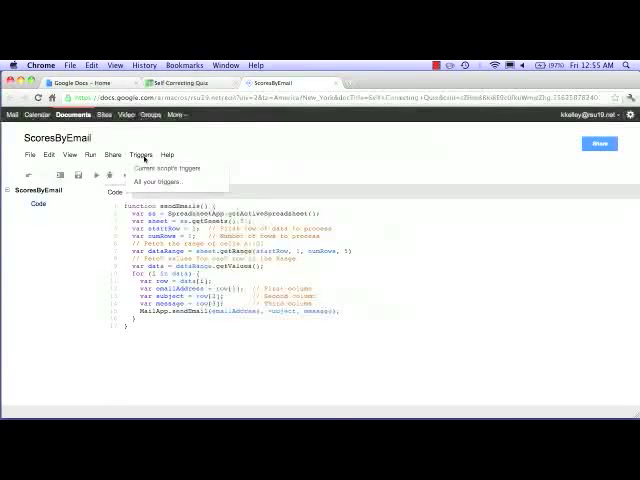
pyautogui.click(167, 168)
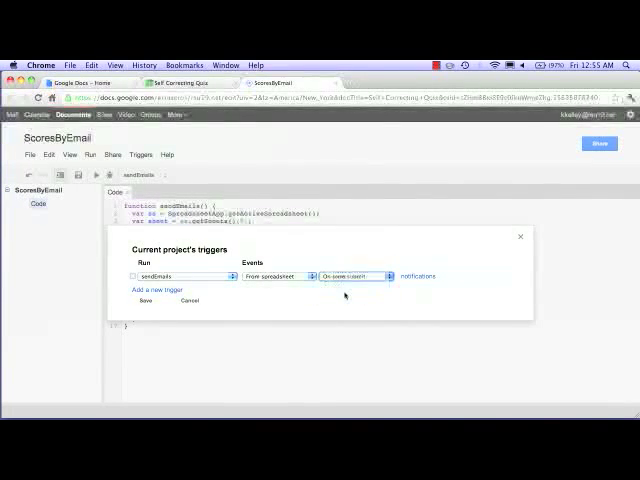
pyautogui.click(144, 301)
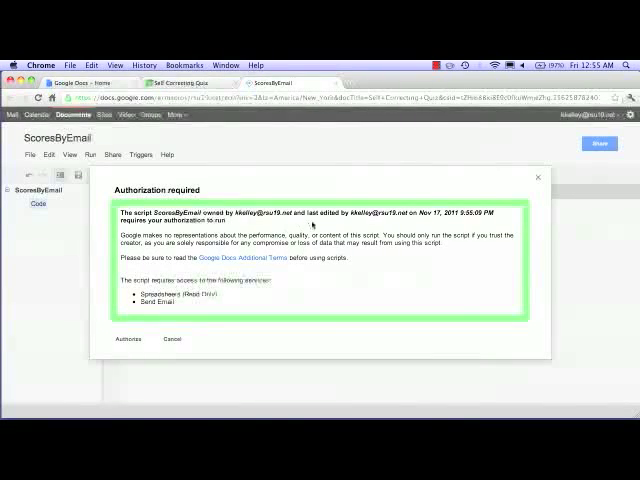
pyautogui.click(129, 338)
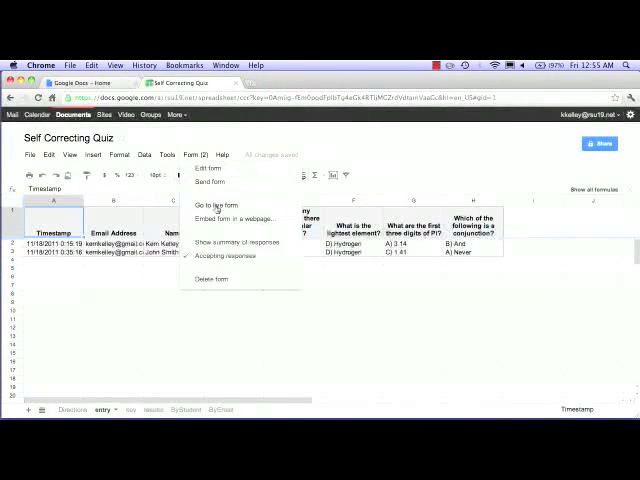
pyautogui.click(216, 200)
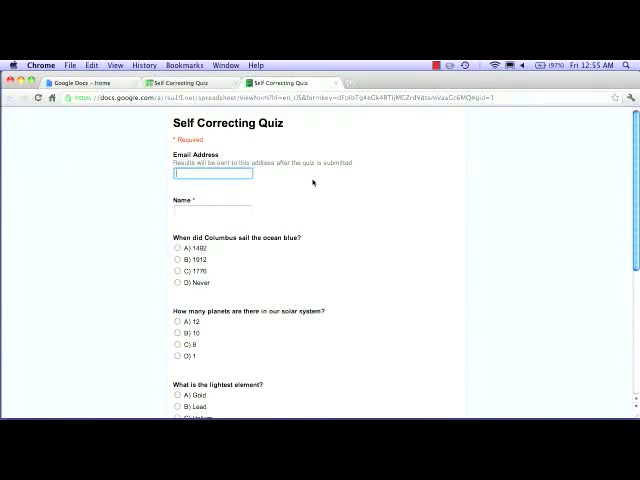
pyautogui.write('kkelley')
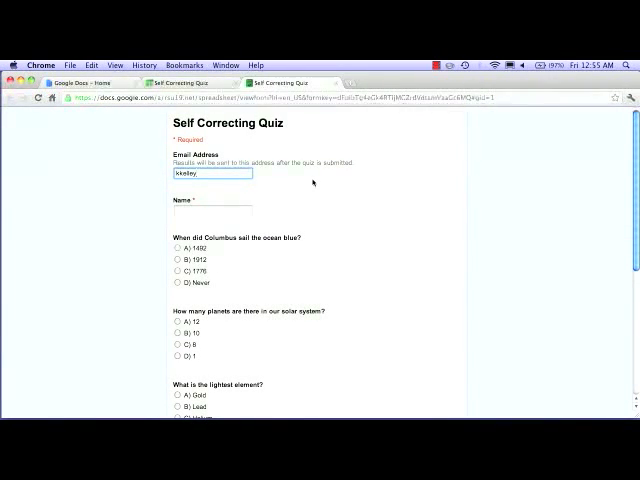